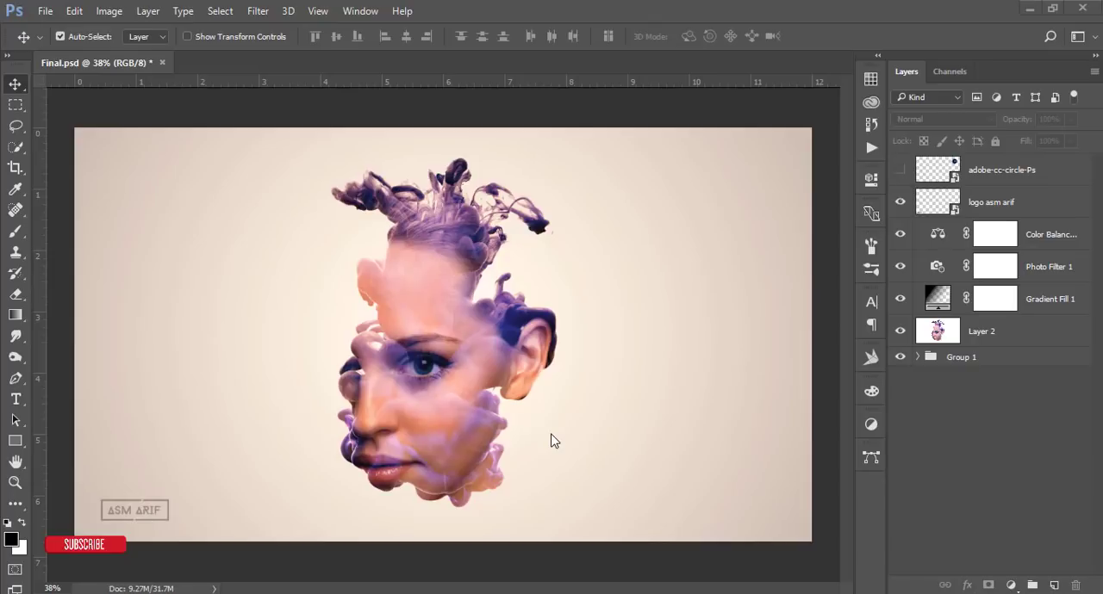
pyautogui.moveTo(266, 346)
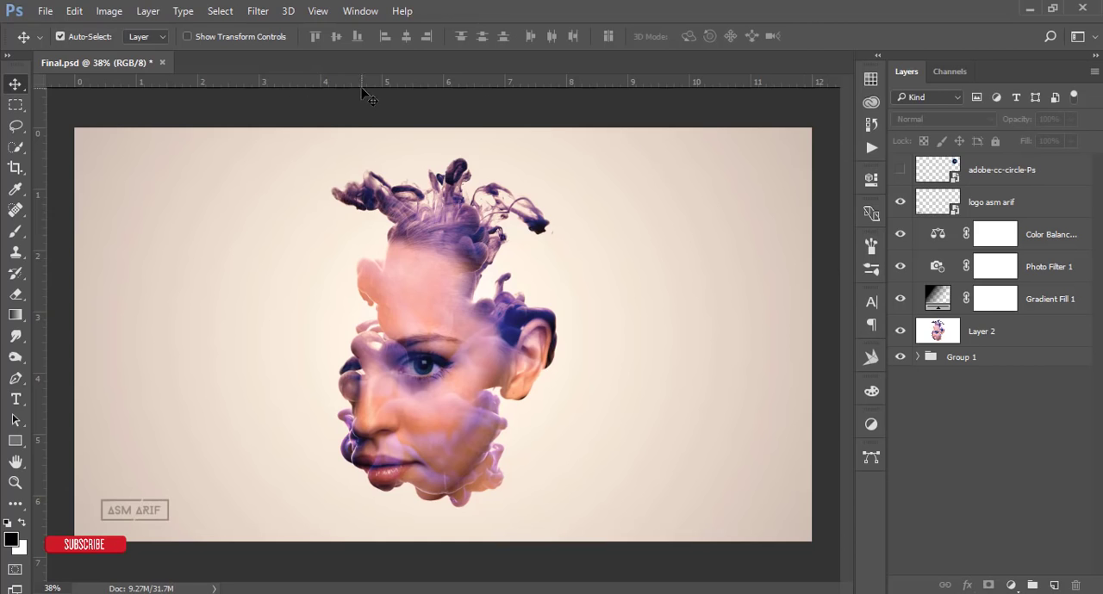
# Step: Start a new document from the 2560 by 1440 pixel, 200 ppi preset
pyautogui.click(45, 10)
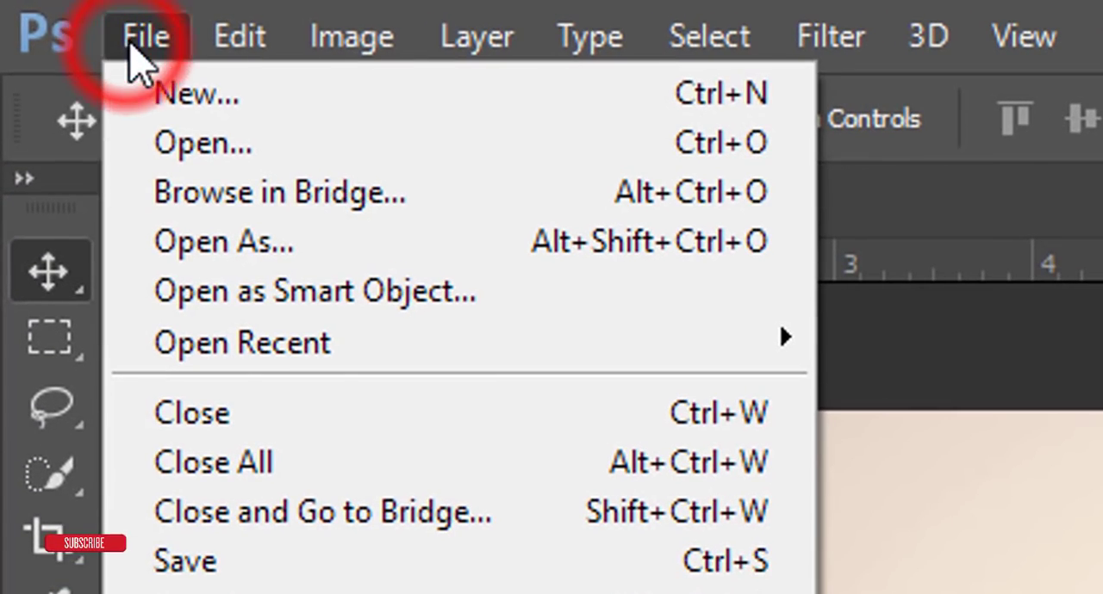
pyautogui.click(198, 94)
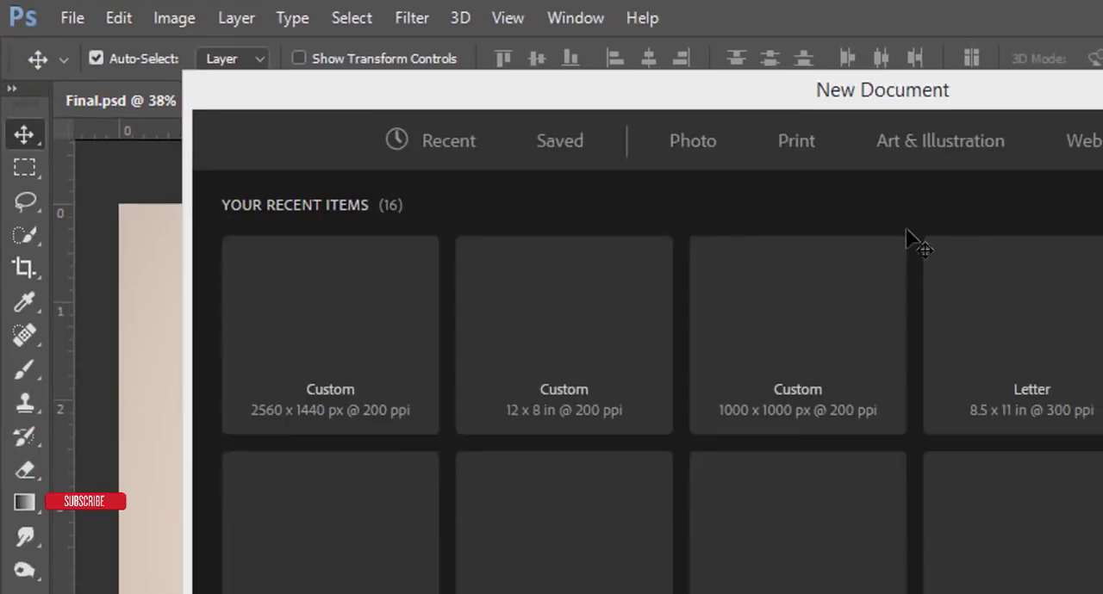
pyautogui.click(206, 207)
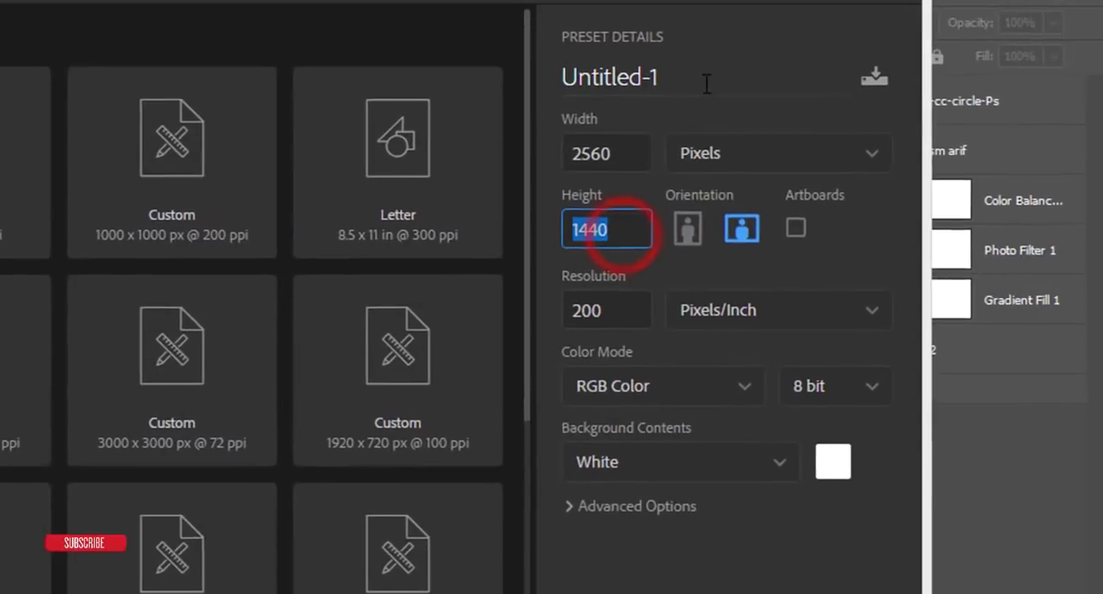
# Step: Name the document 'ink', keep RGB colour mode and create it
pyautogui.click(610, 75)
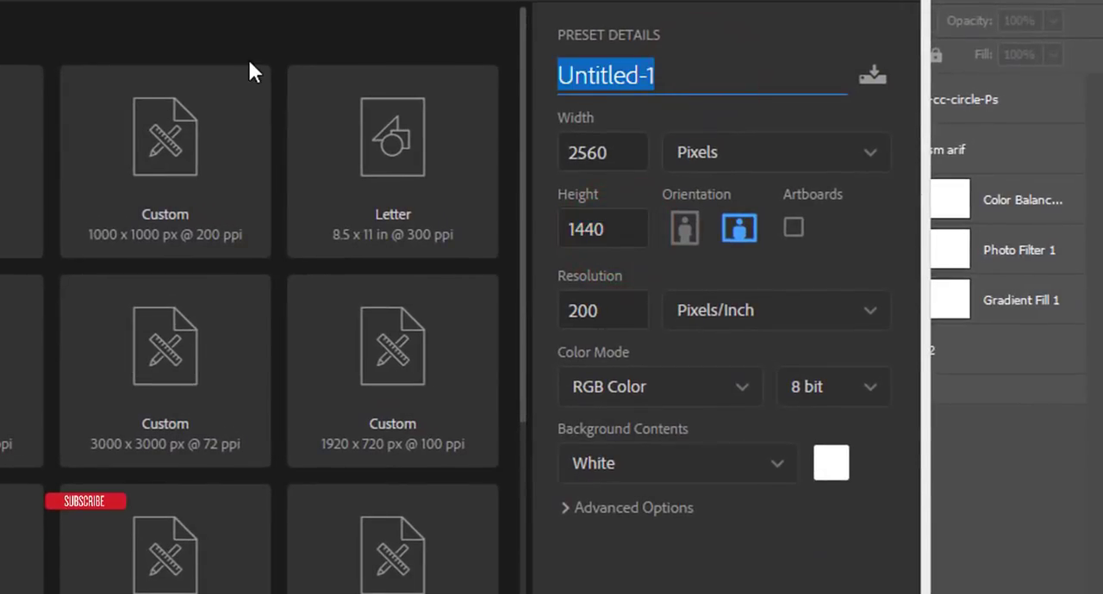
pyautogui.write('ink')
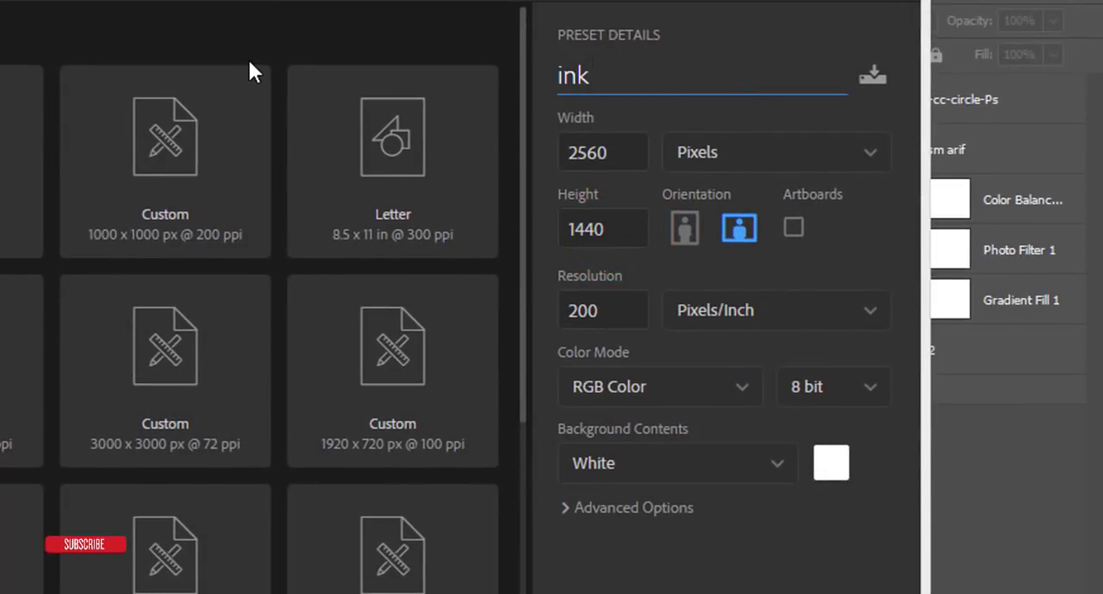
pyautogui.click(658, 386)
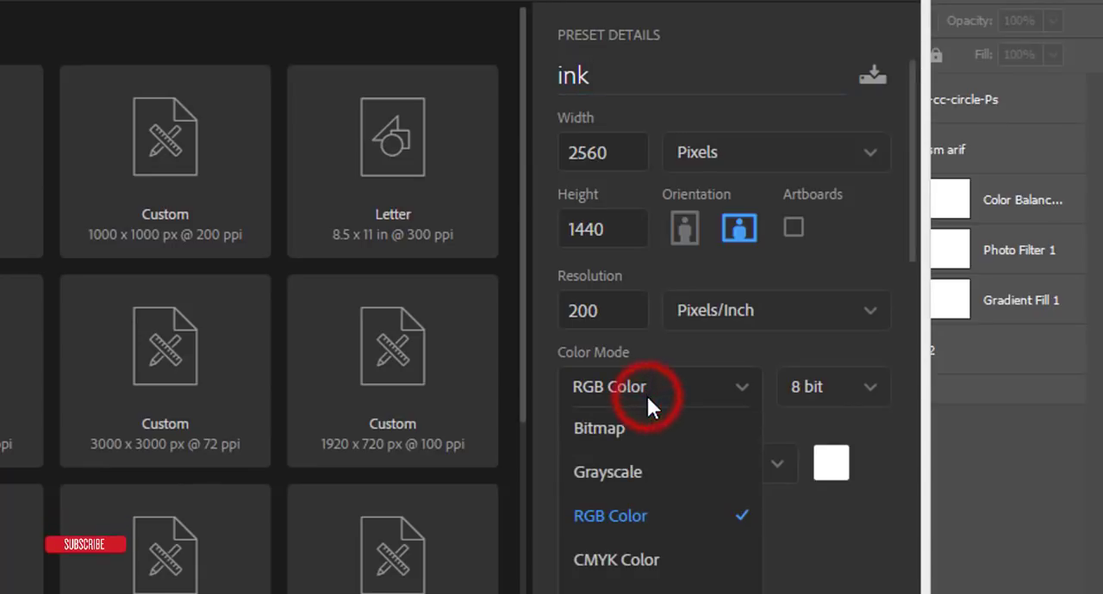
pyautogui.click(610, 517)
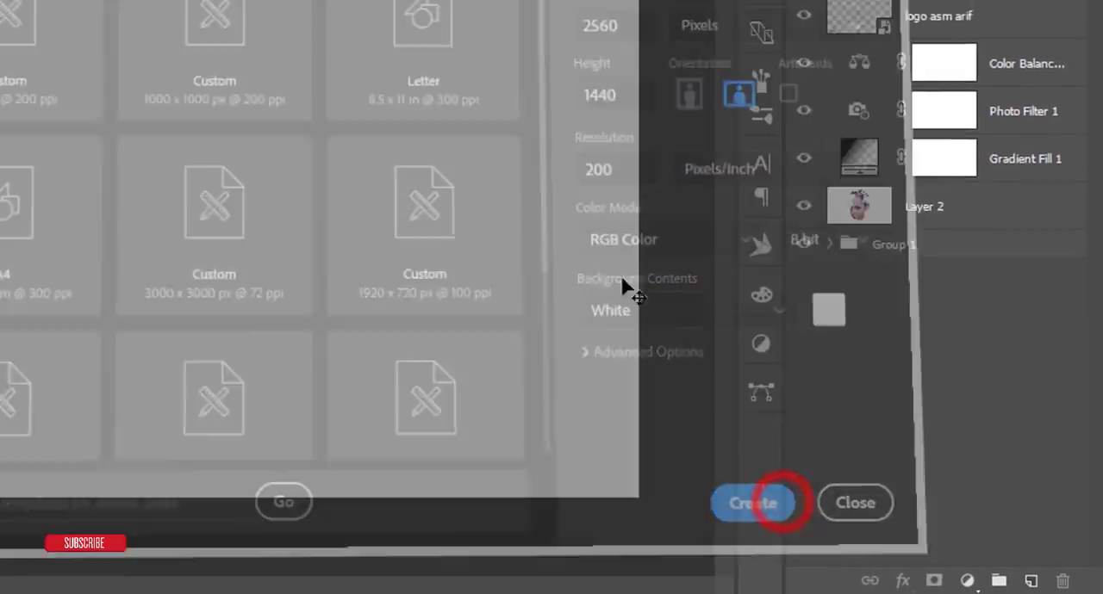
pyautogui.click(751, 503)
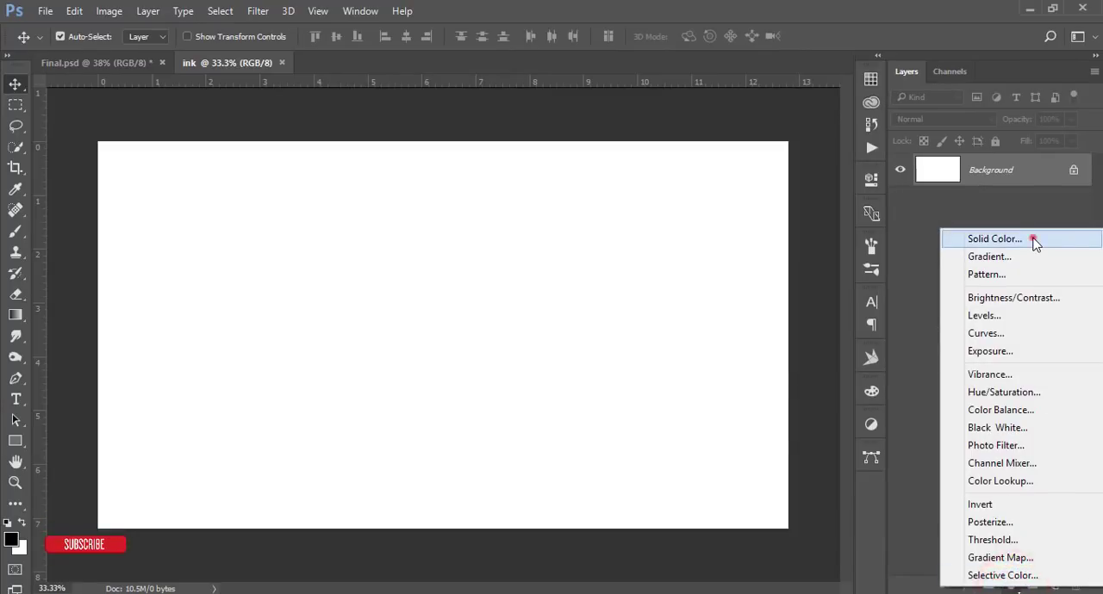
# Step: Add a white Solid Color fill layer (Color Fill 1) and check it by toggling its visibility
pyautogui.click(994, 238)
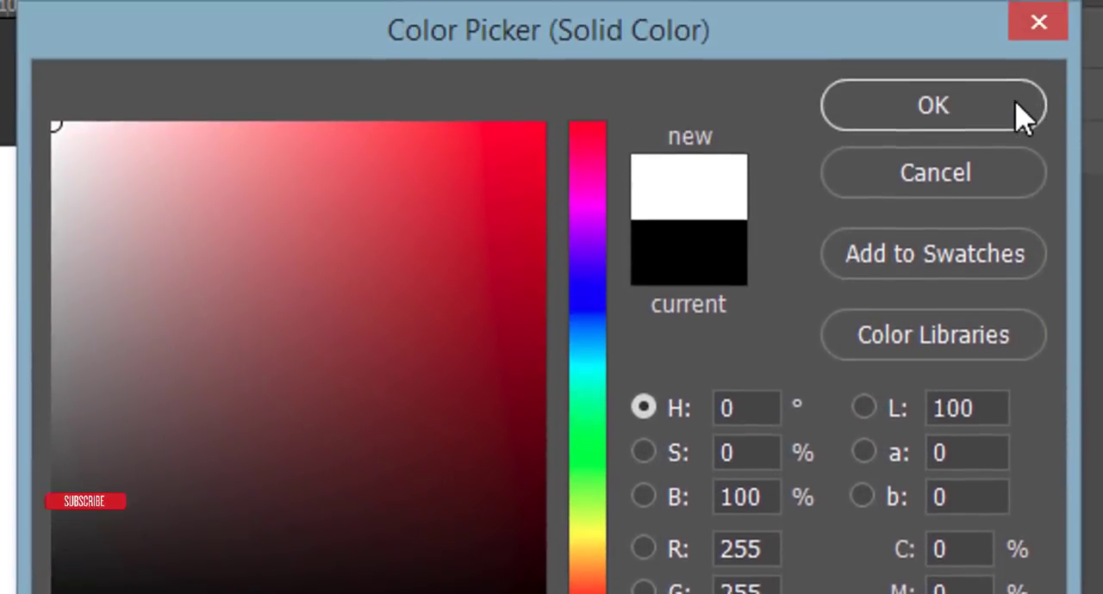
pyautogui.click(932, 105)
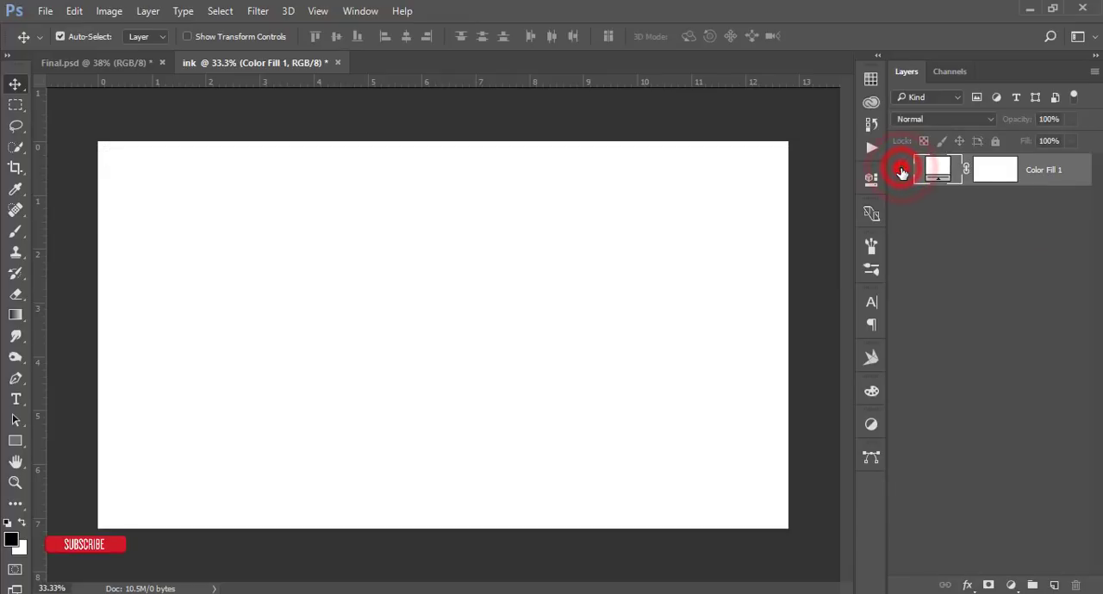
pyautogui.click(872, 169)
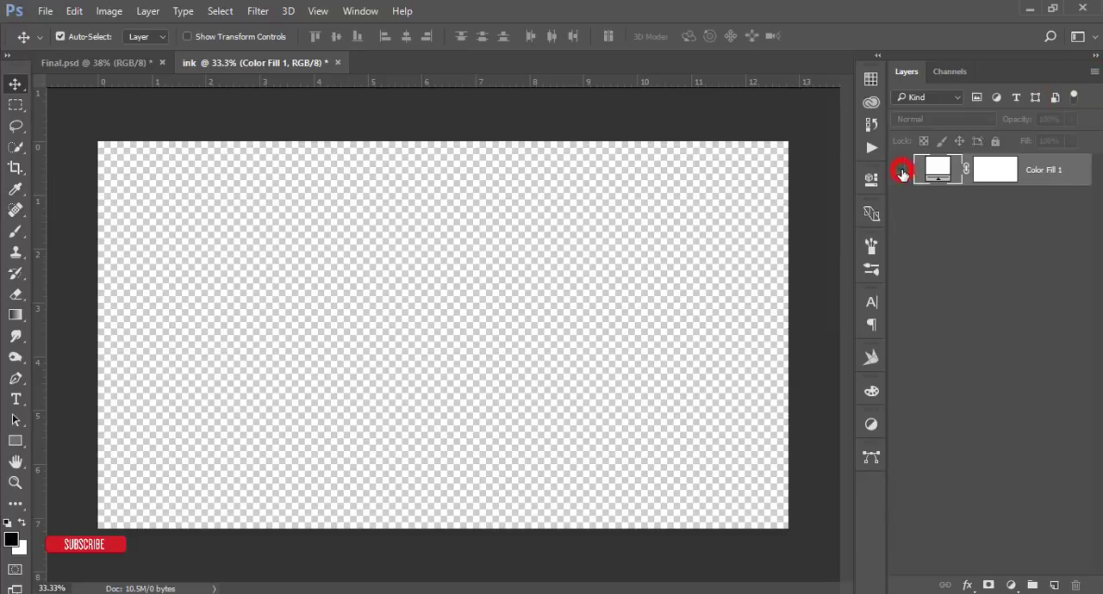
pyautogui.click(899, 169)
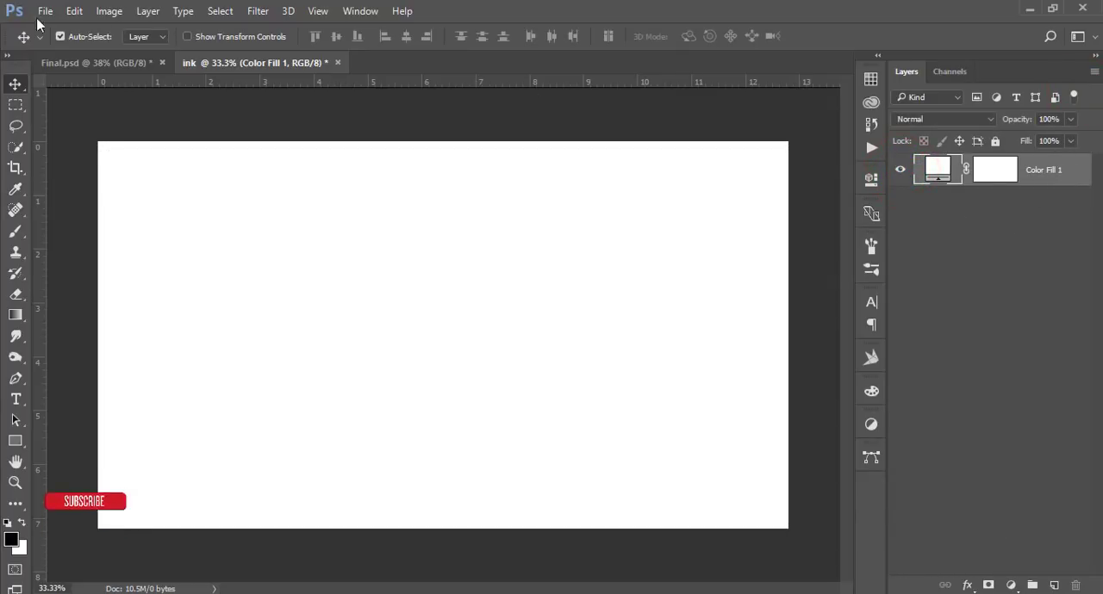
# Step: Place the purple ink cloud photo OEIOF00.jpg as an embedded layer and commit it
pyautogui.click(44, 10)
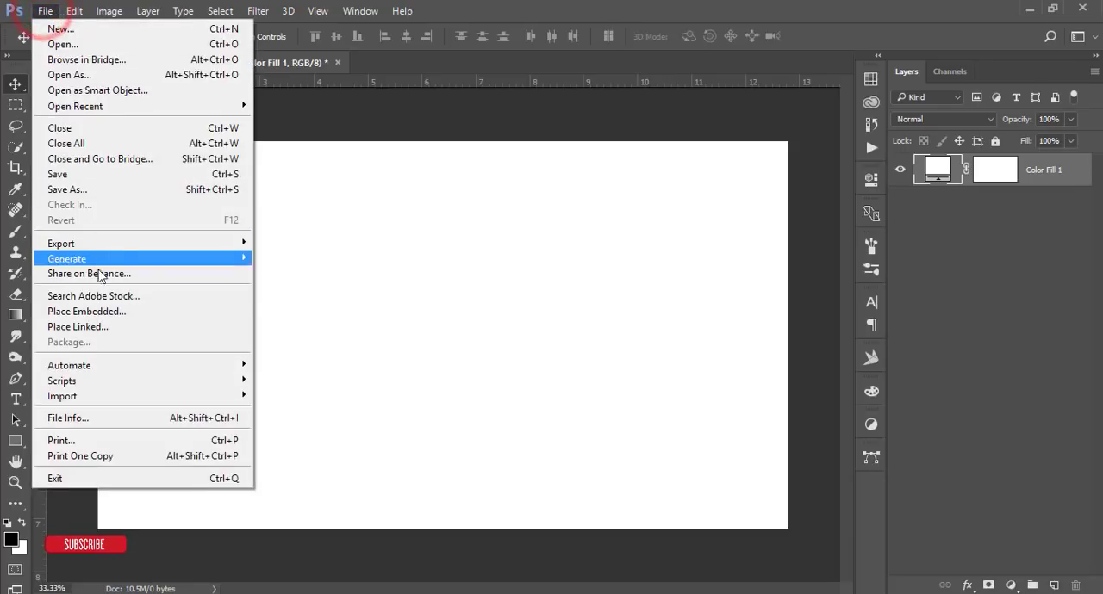
pyautogui.click(86, 310)
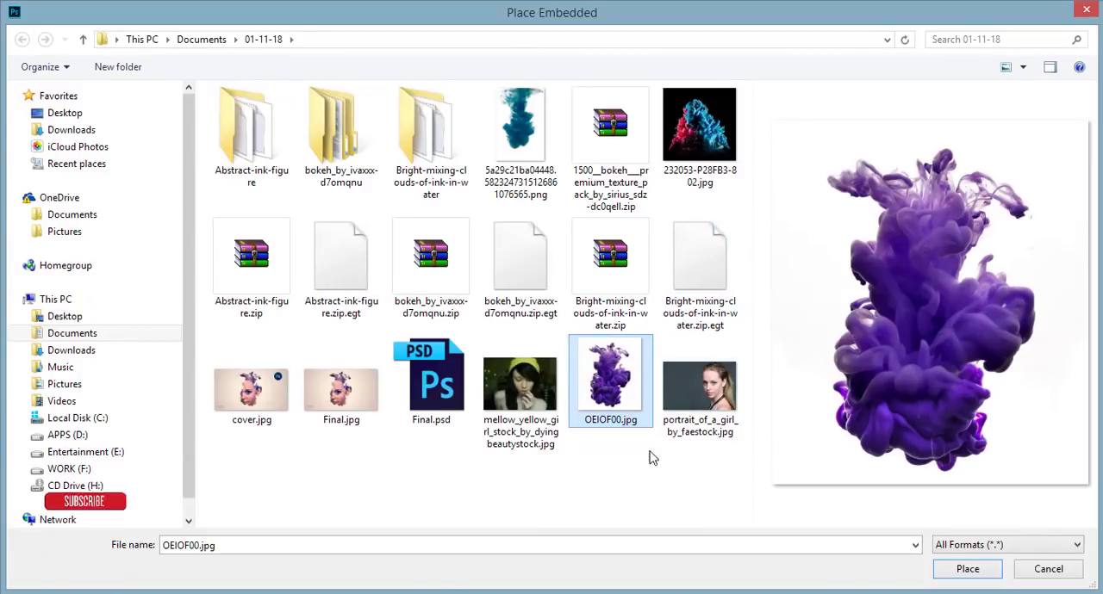
pyautogui.click(521, 379)
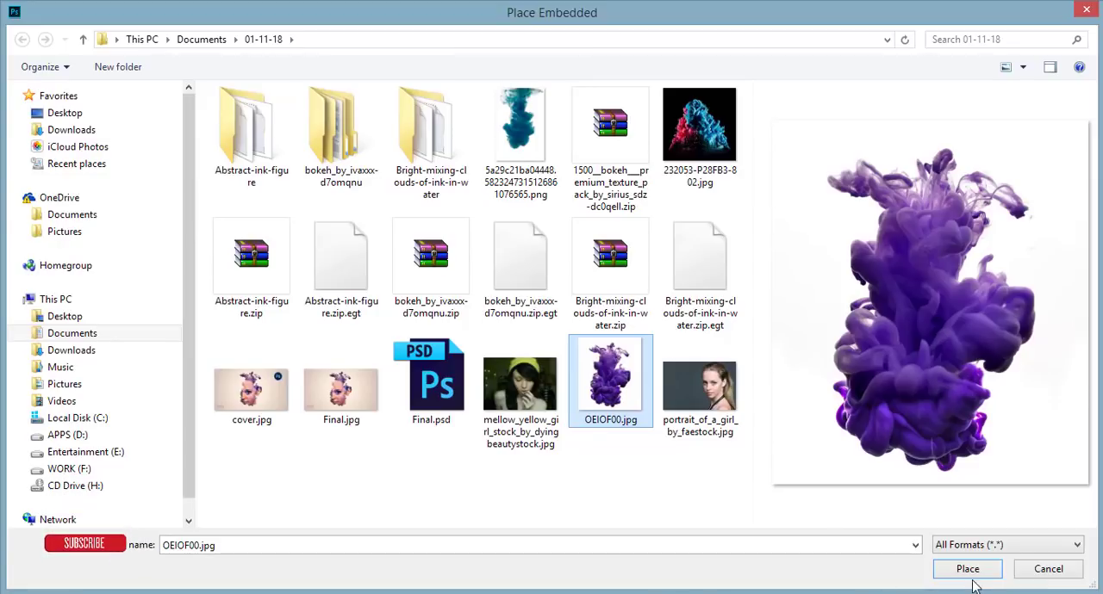
pyautogui.click(967, 569)
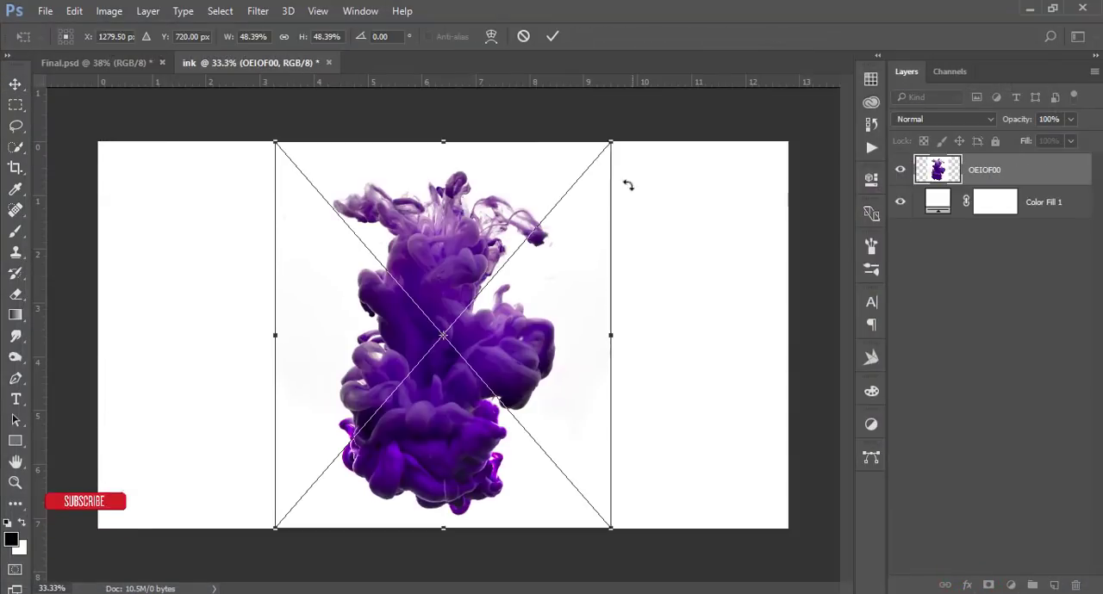
pyautogui.click(552, 36)
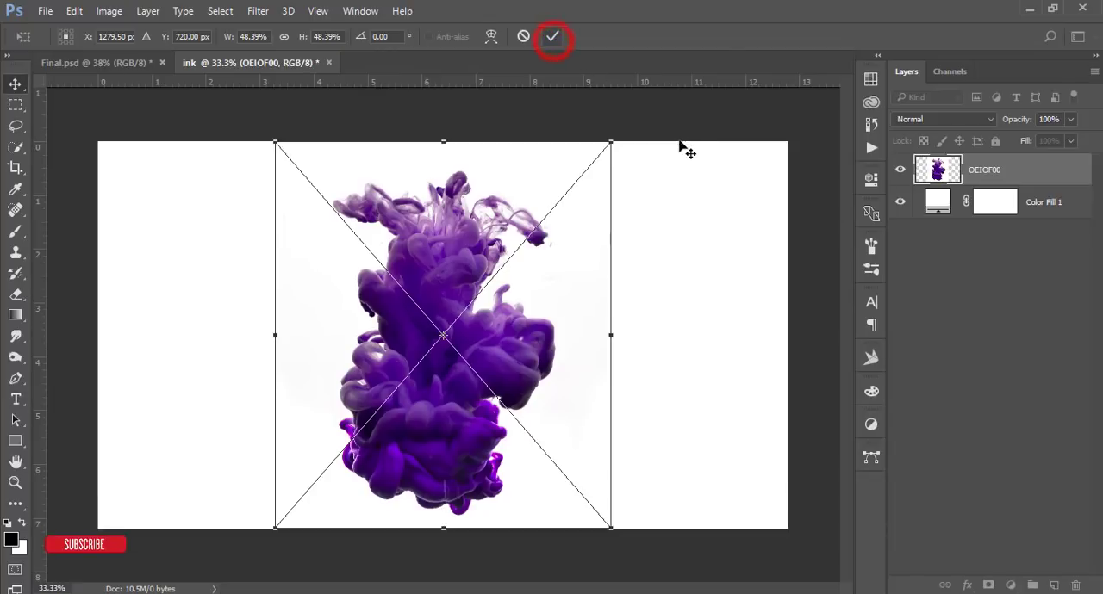
pyautogui.click(551, 37)
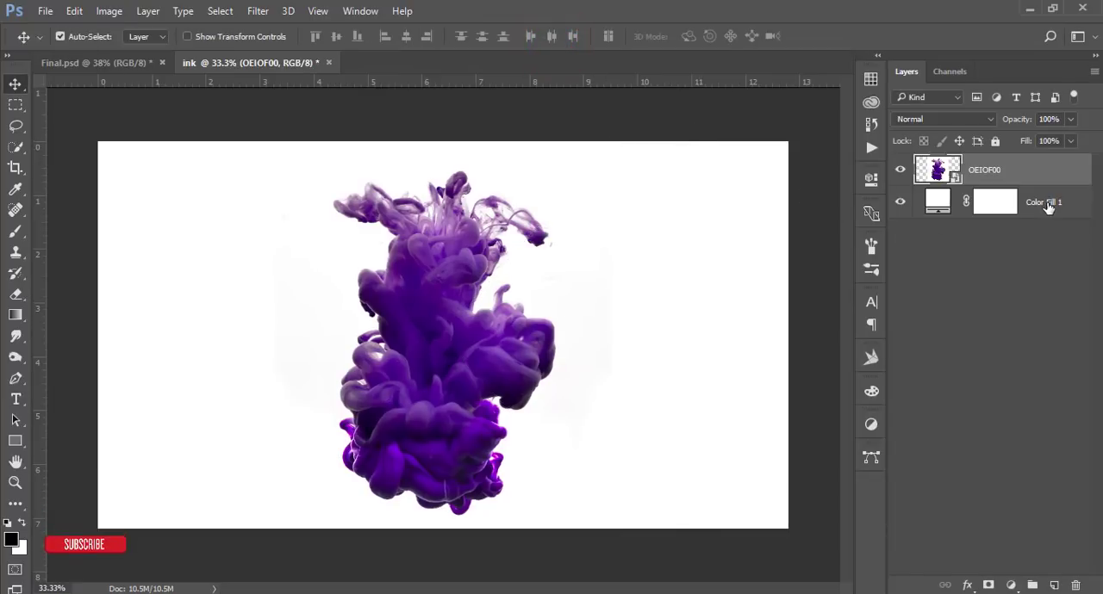
# Step: Rename the placed photo layer to 'ink' and rasterize it
pyautogui.click(1044, 202)
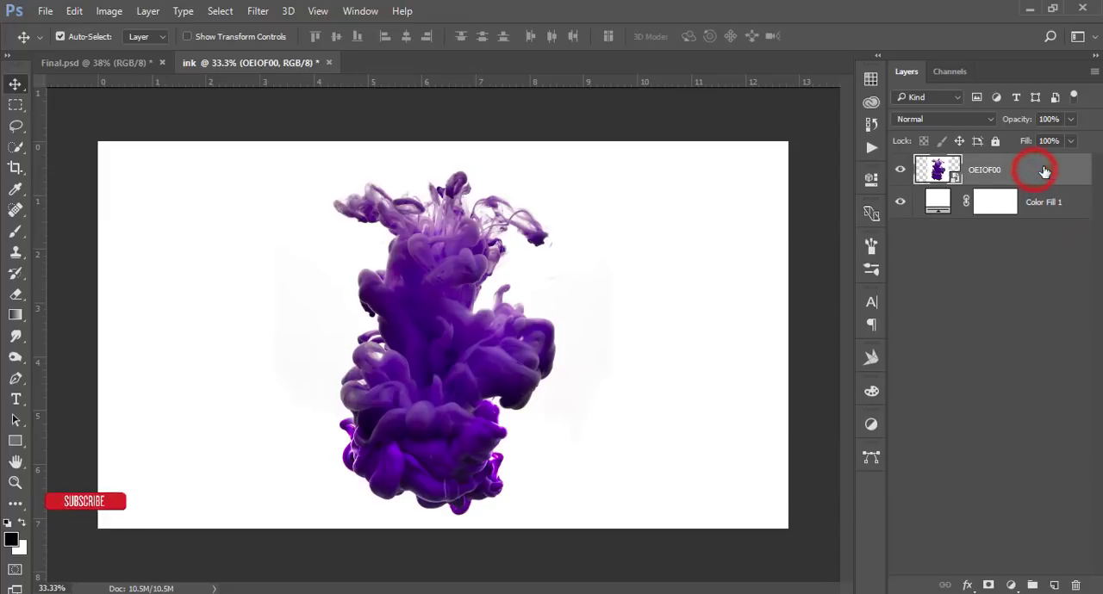
pyautogui.doubleClick(986, 169)
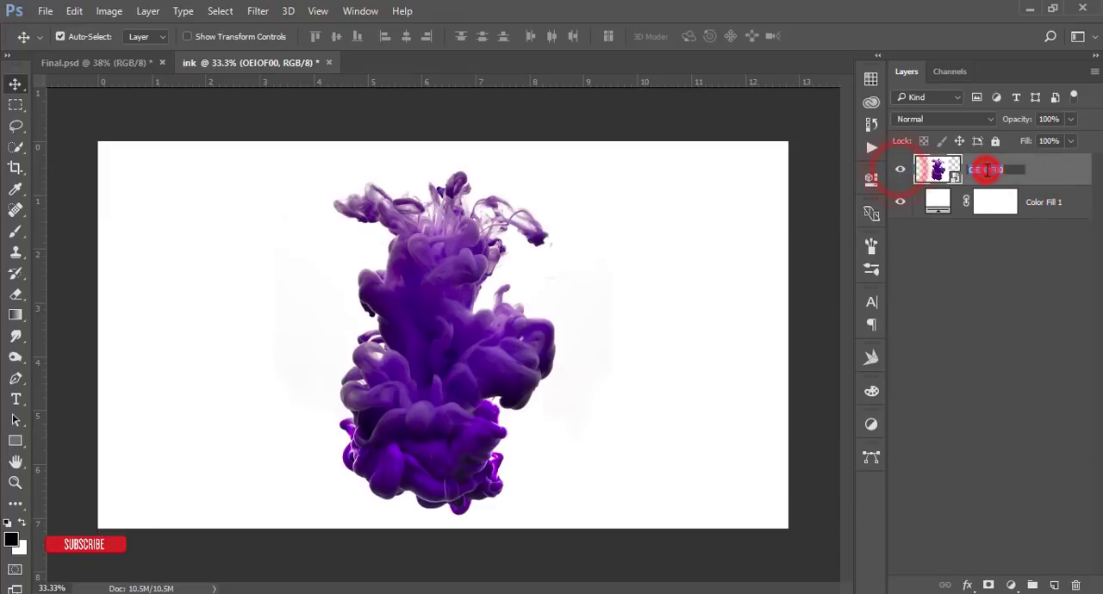
pyautogui.doubleClick(985, 169)
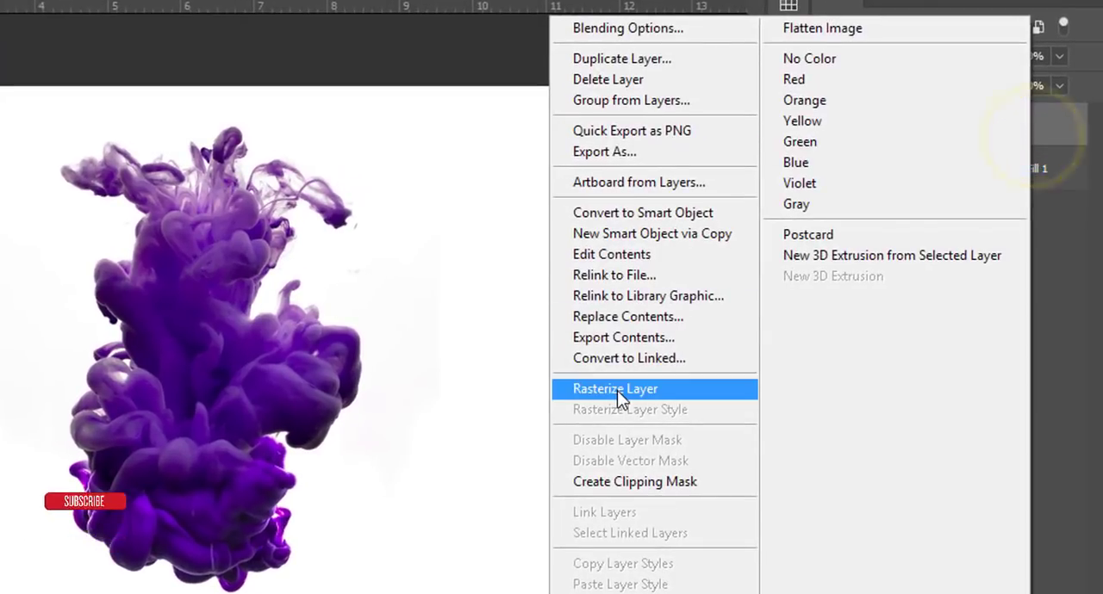
pyautogui.click(615, 390)
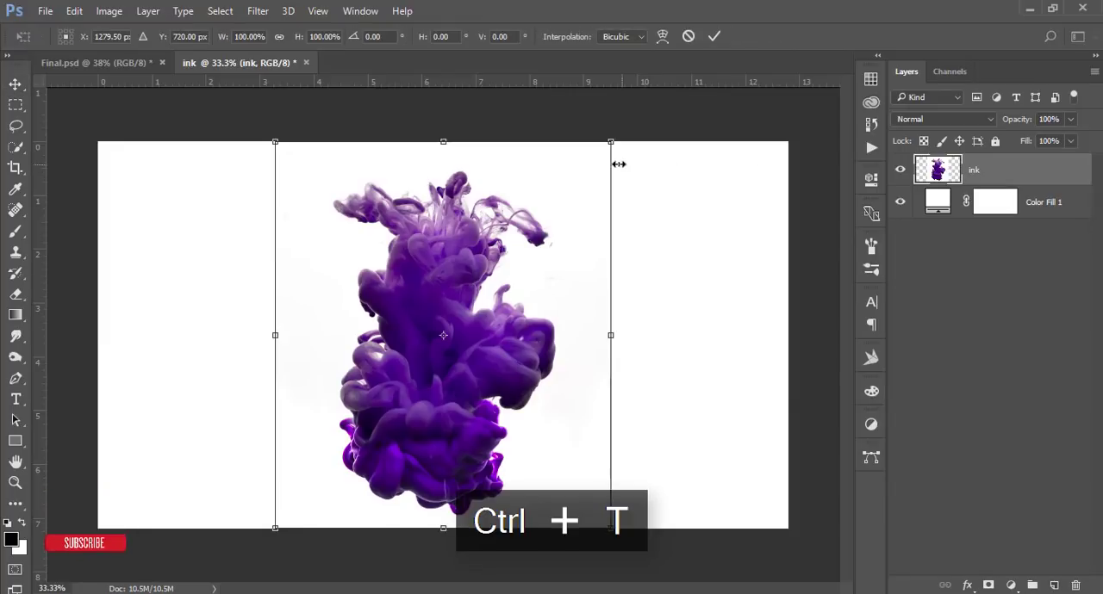
# Step: Scale the ink cloud down to about 90% on the canvas and commit the transform
pyautogui.moveTo(610, 141); pyautogui.dragTo(593, 162)
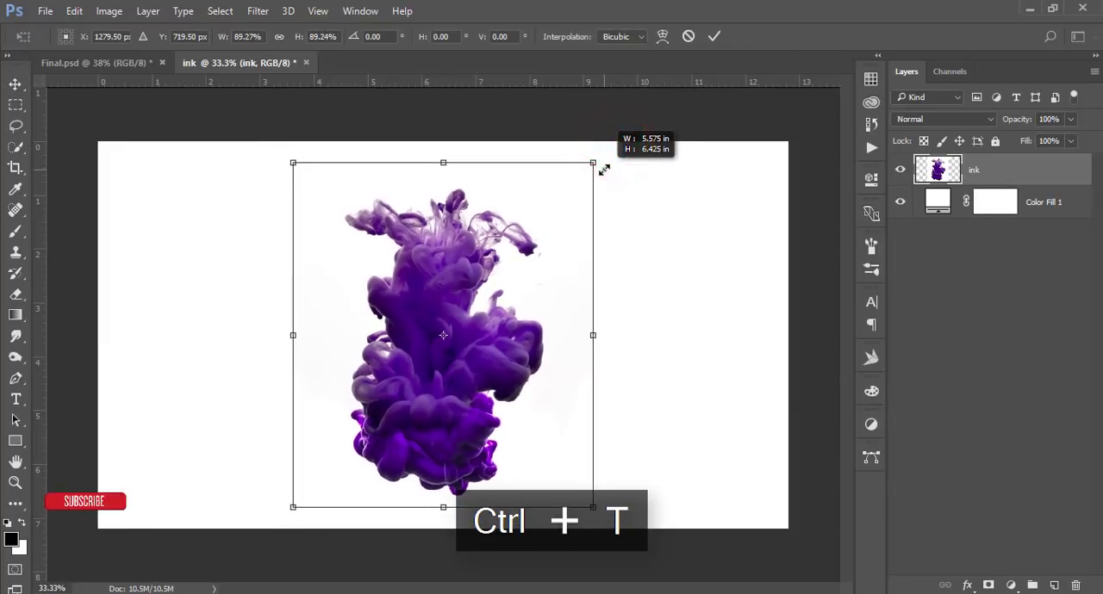
pyautogui.moveTo(593, 162); pyautogui.dragTo(596, 156)
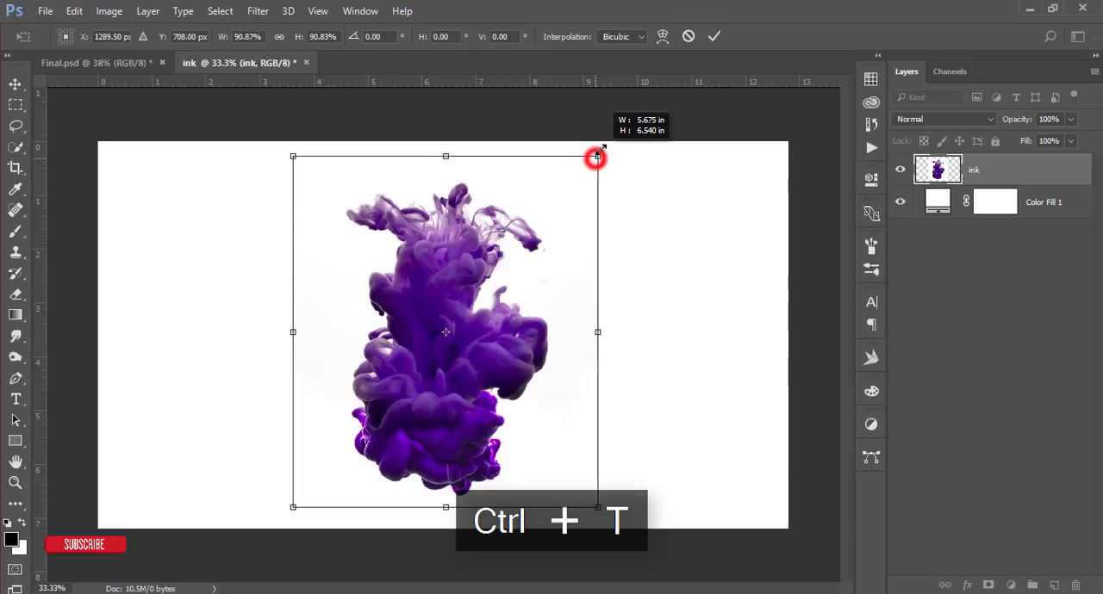
pyautogui.click(713, 36)
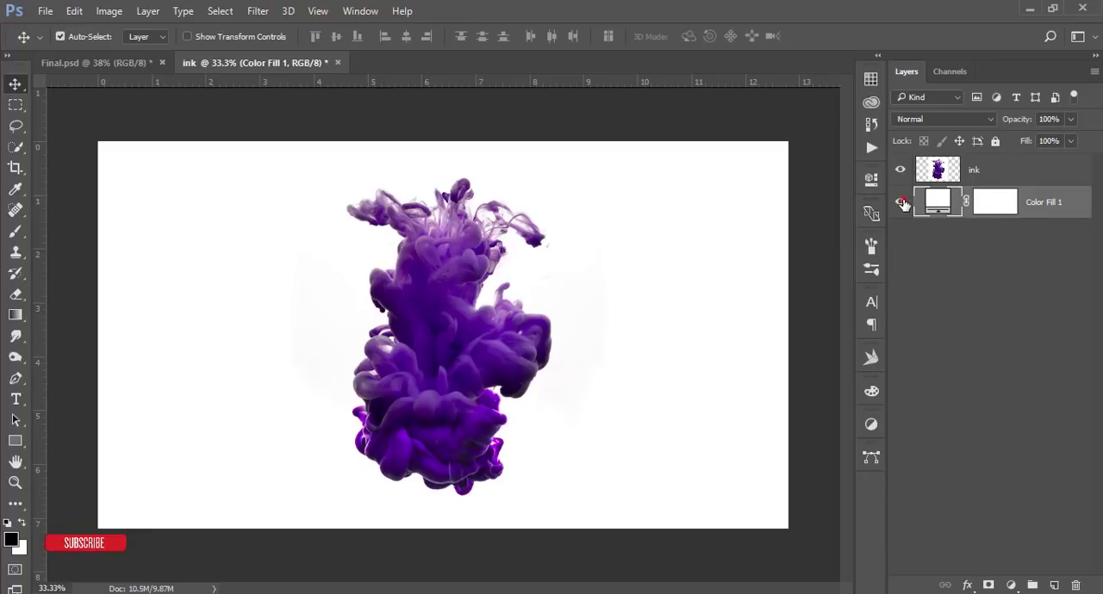
# Step: Rename the Color Fill 1 layer to 'bg'
pyautogui.doubleClick(1044, 202)
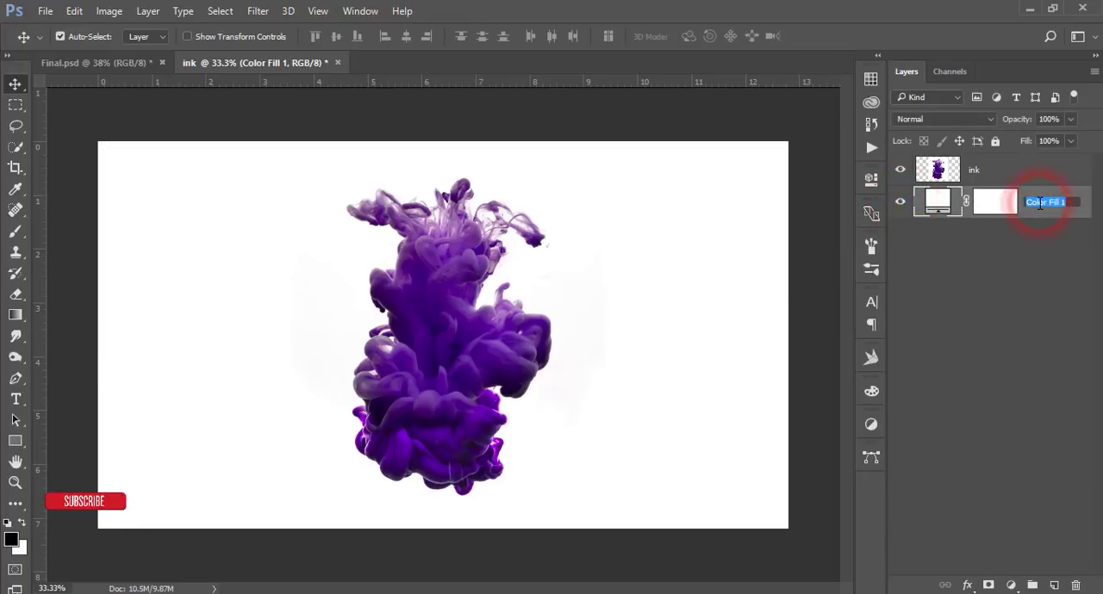
pyautogui.press('Enter')
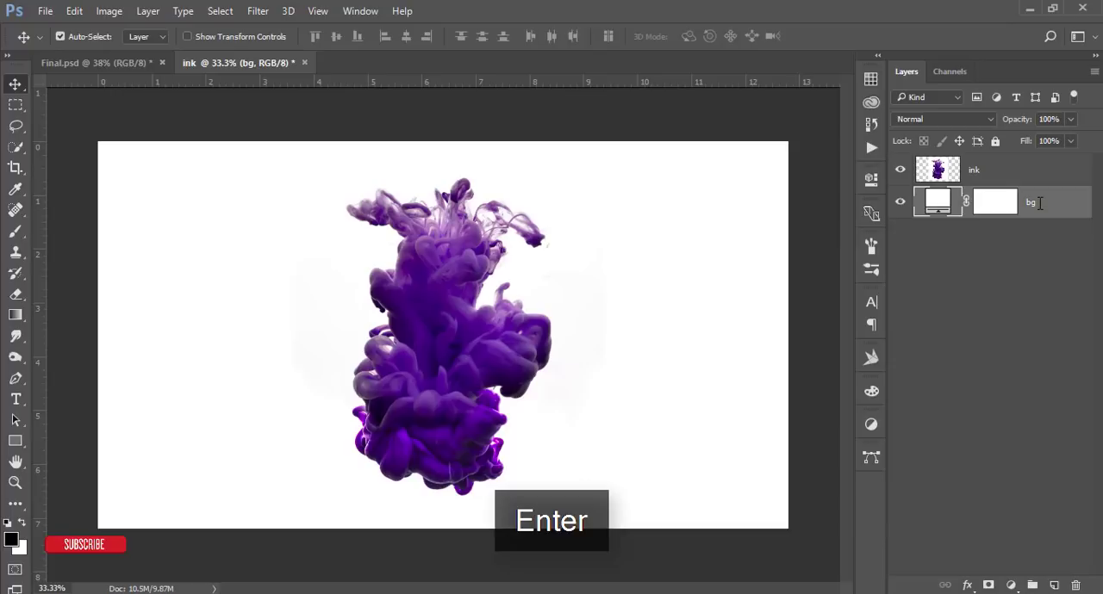
# Step: Add another Solid Color fill layer, merge it into the ink layer and check its visibility
pyautogui.click(1009, 586)
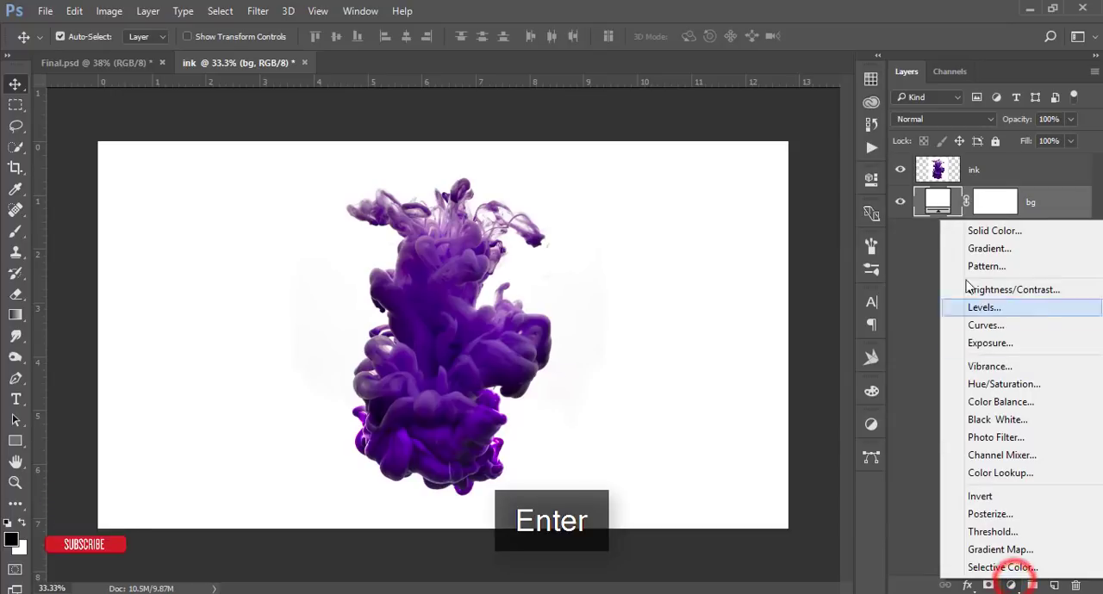
pyautogui.click(994, 231)
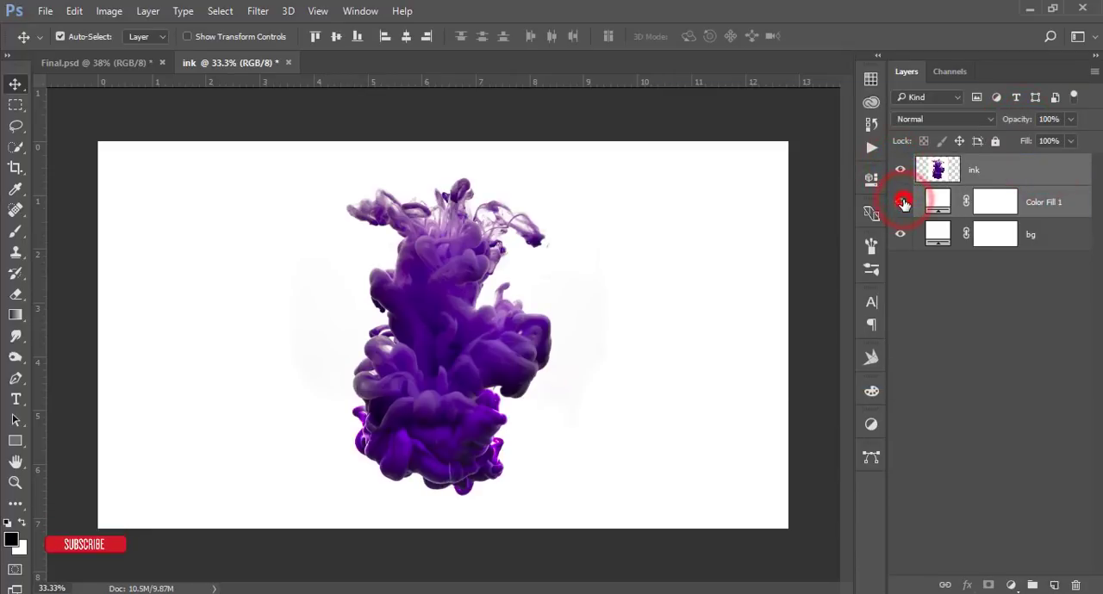
pyautogui.doubleClick(1044, 202)
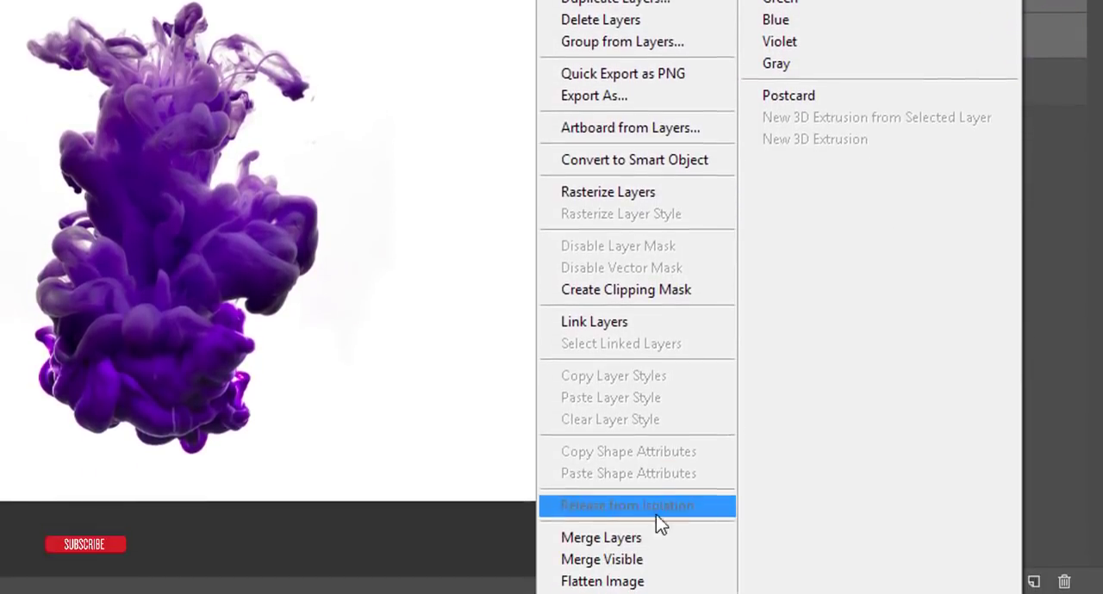
pyautogui.click(627, 506)
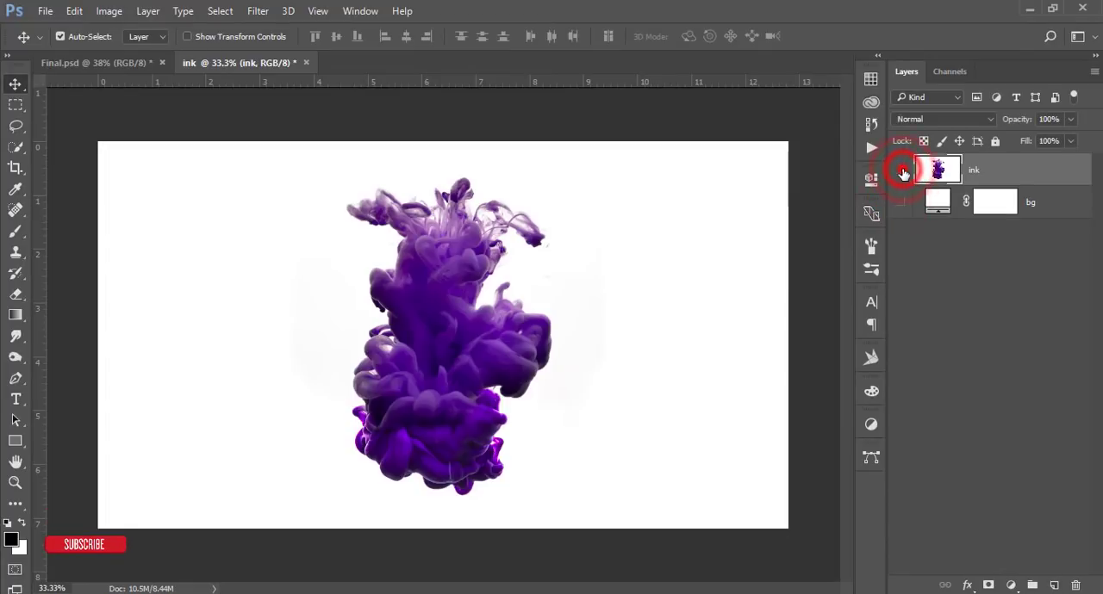
pyautogui.click(870, 169)
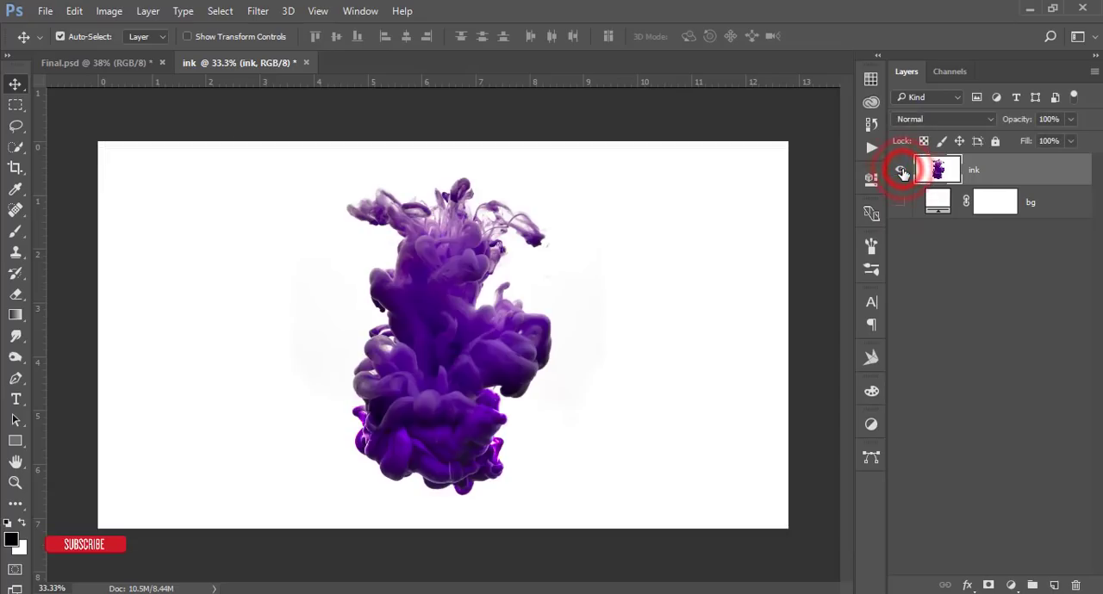
pyautogui.click(899, 169)
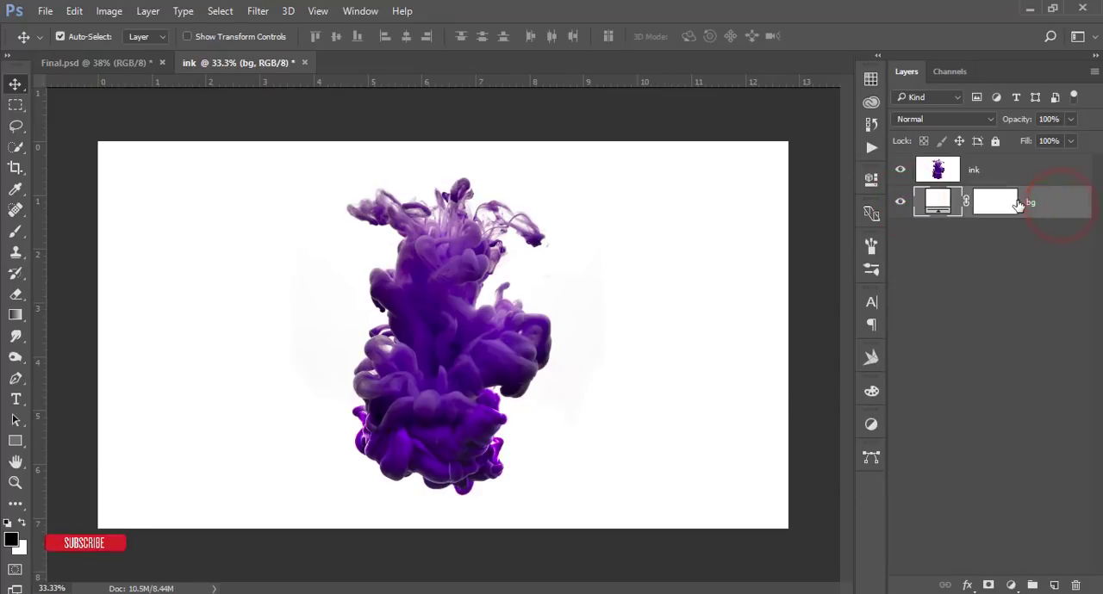
# Step: Place the woman's portrait photo as an embedded layer and commit it
pyautogui.click(45, 11)
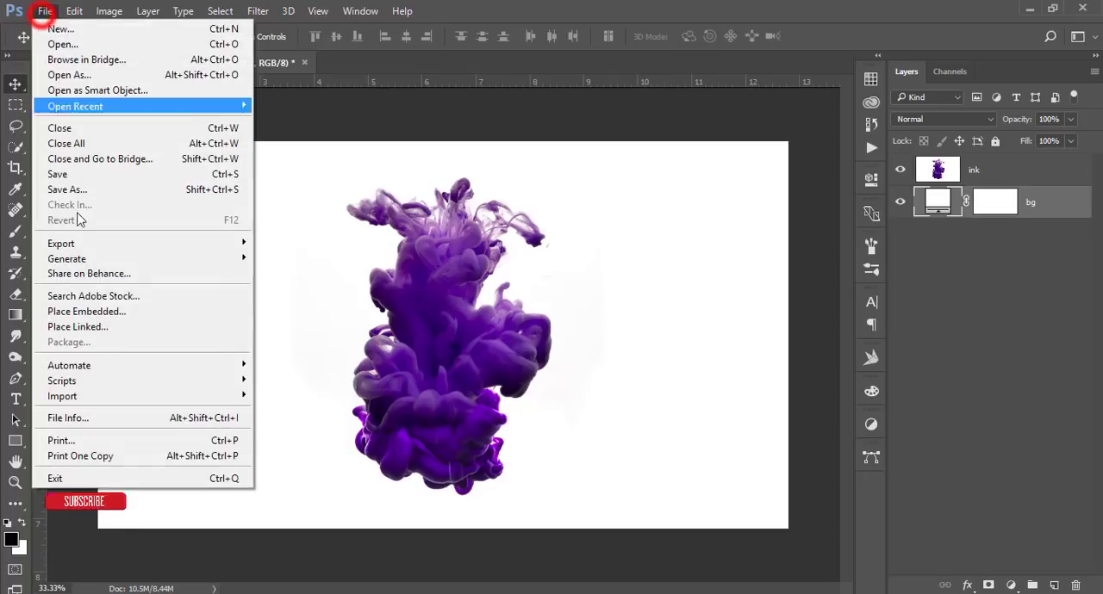
pyautogui.click(86, 310)
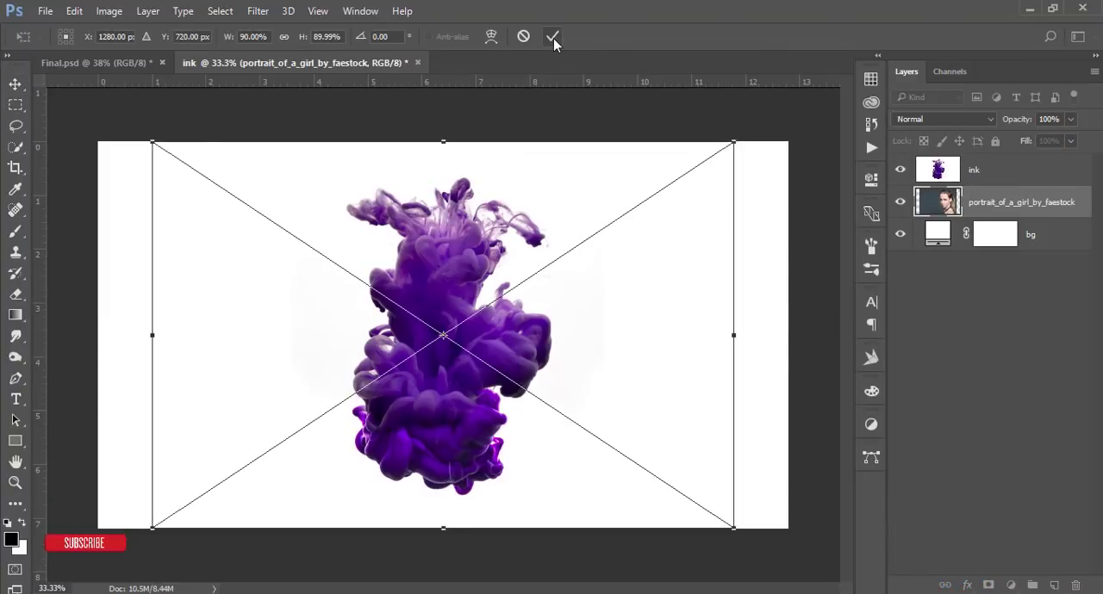
pyautogui.click(551, 38)
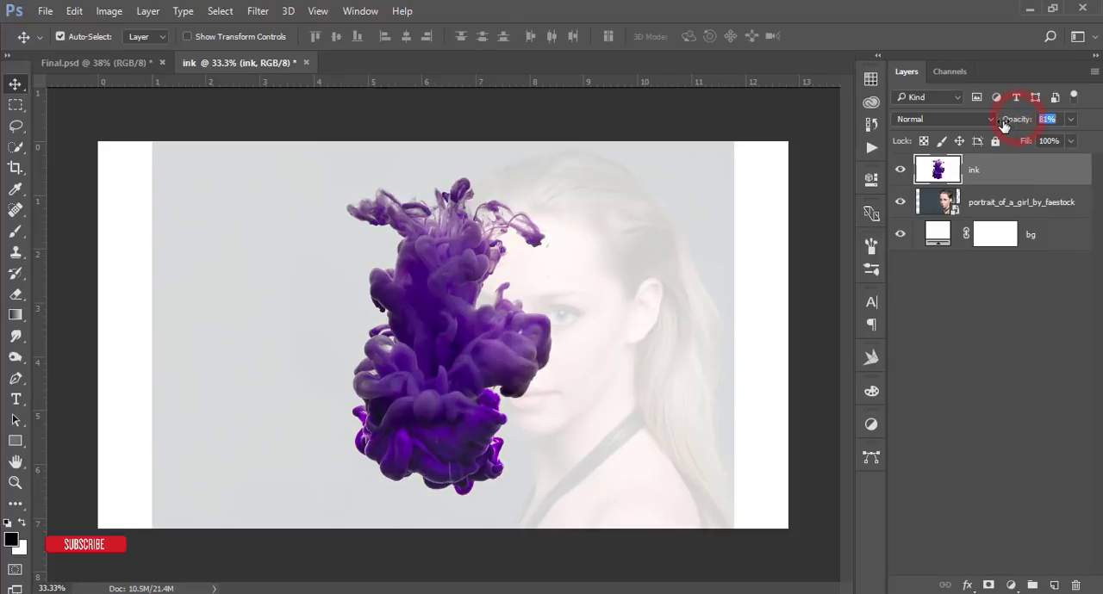
# Step: Lower the ink layer's opacity and move the portrait so the face sits under the ink
pyautogui.click(1020, 202)
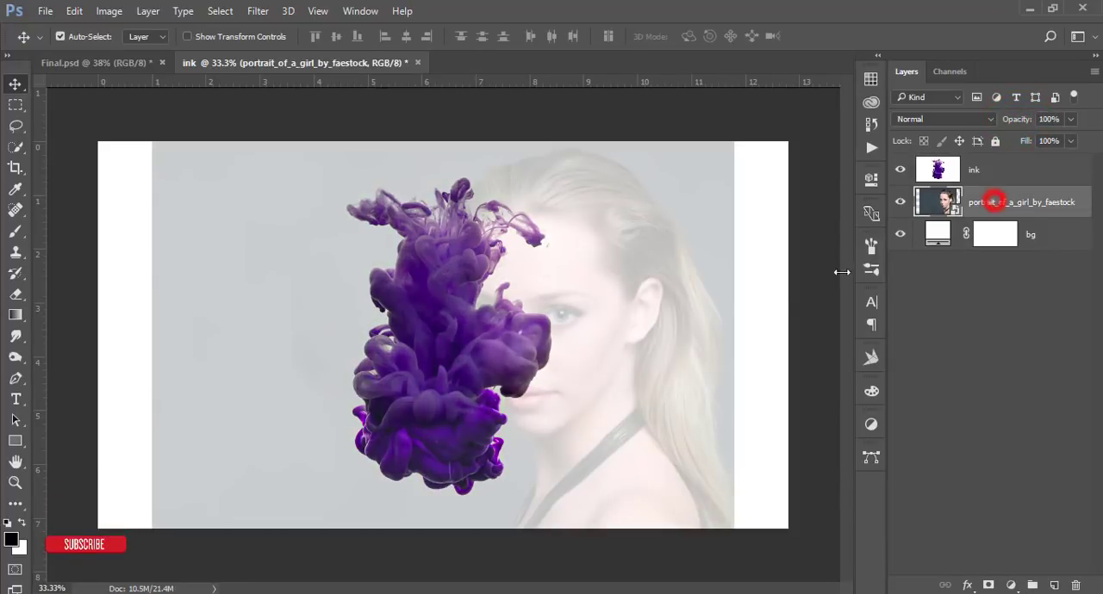
pyautogui.press('ctrl+z')
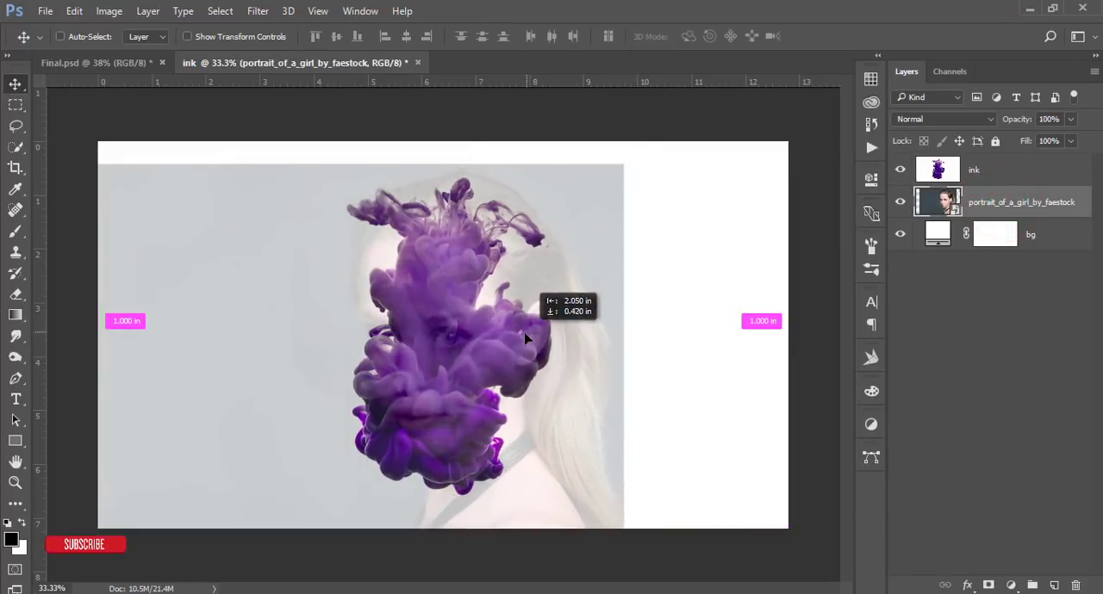
pyautogui.moveTo(526, 339); pyautogui.dragTo(559, 350)
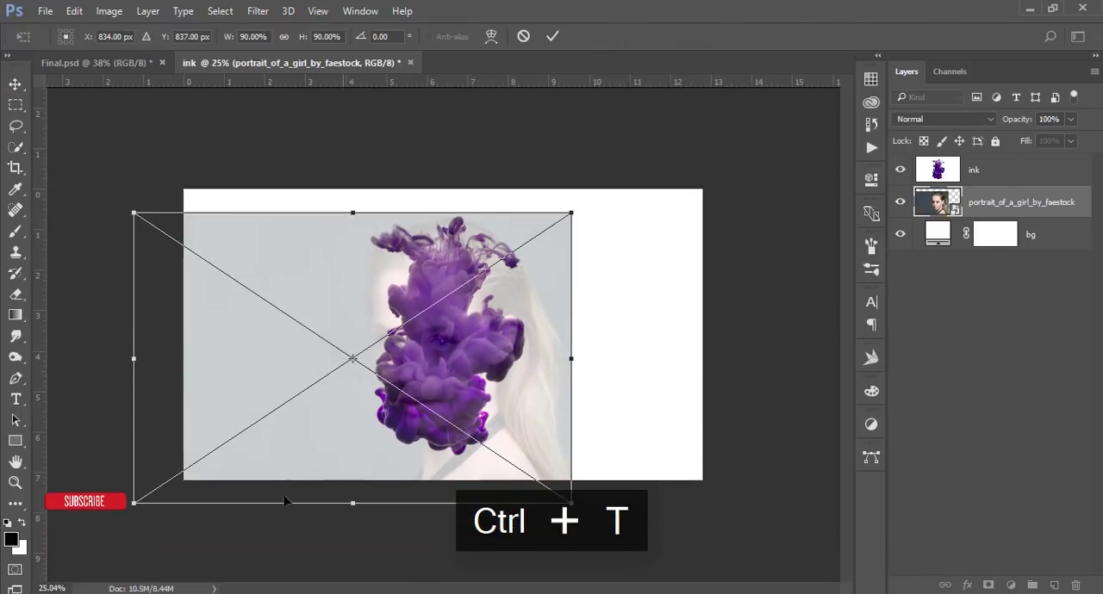
# Step: Enlarge the portrait to fill the canvas, align the face beneath the ink cloud and commit
pyautogui.moveTo(134, 503); pyautogui.dragTo(128, 521)
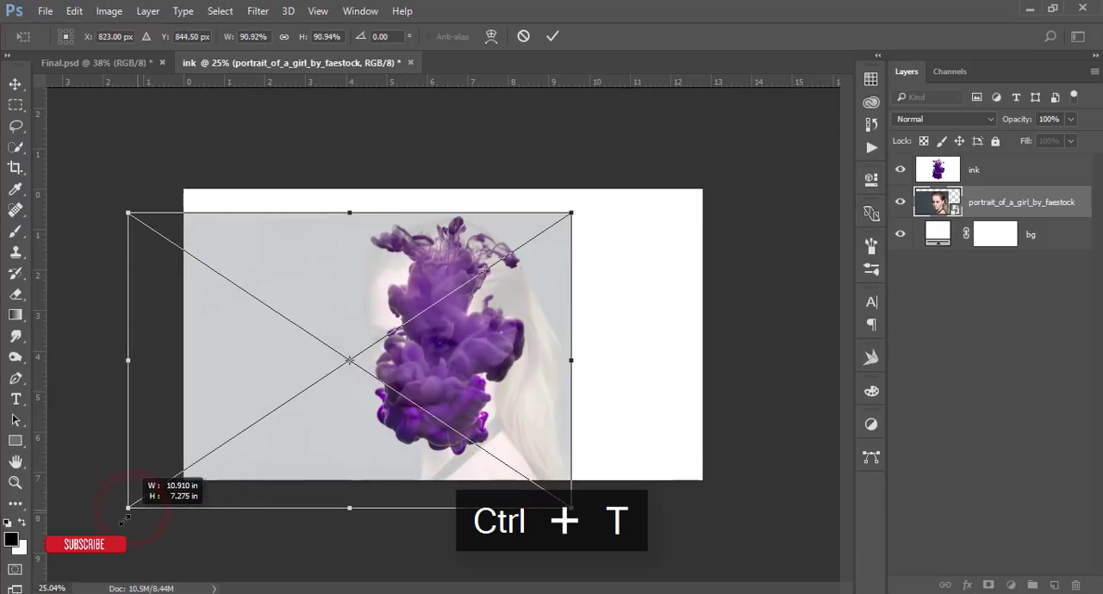
pyautogui.moveTo(128, 508); pyautogui.dragTo(112, 518)
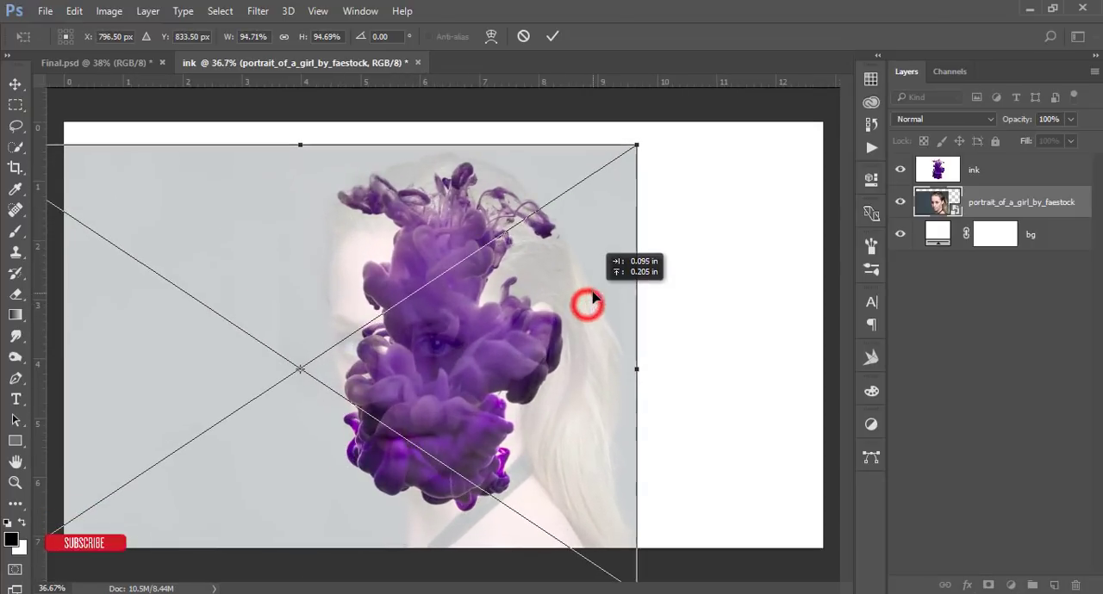
pyautogui.moveTo(589, 302); pyautogui.dragTo(592, 317)
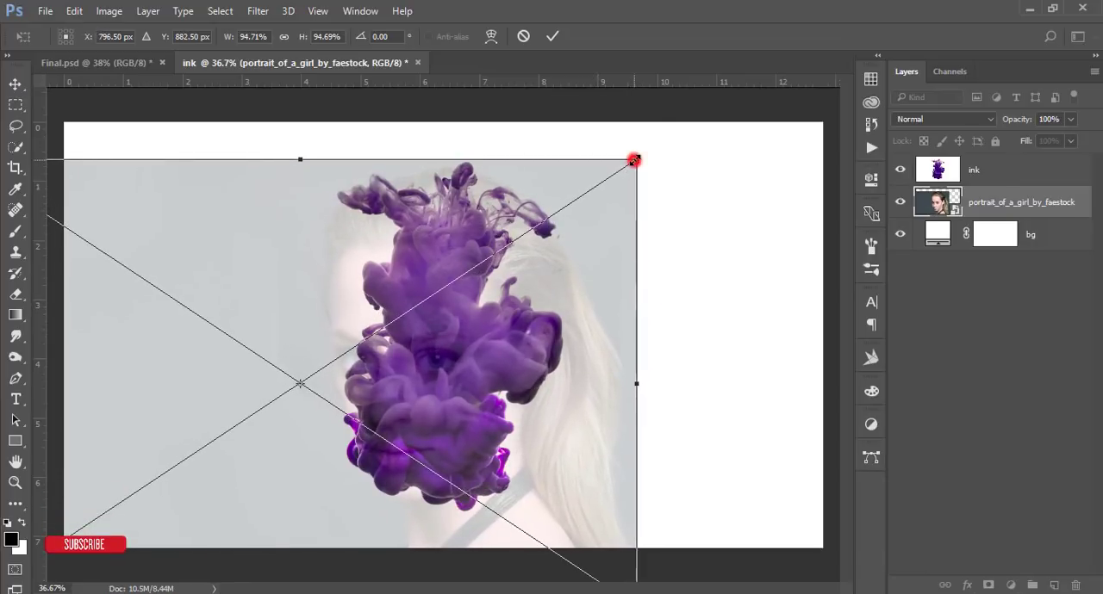
pyautogui.moveTo(634, 161); pyautogui.dragTo(655, 147)
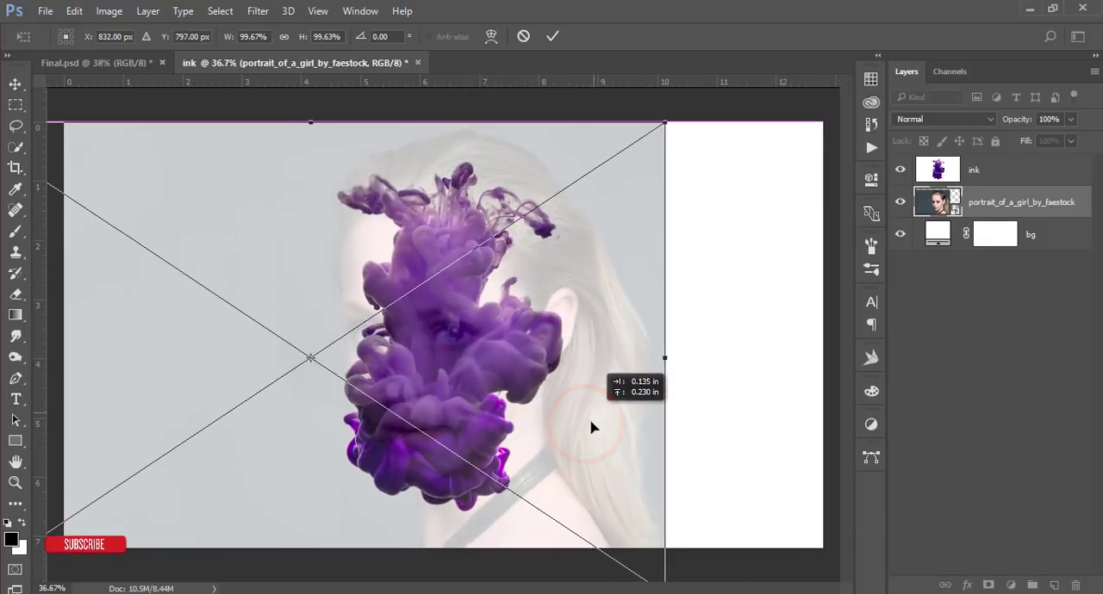
pyautogui.moveTo(589, 427); pyautogui.dragTo(582, 431)
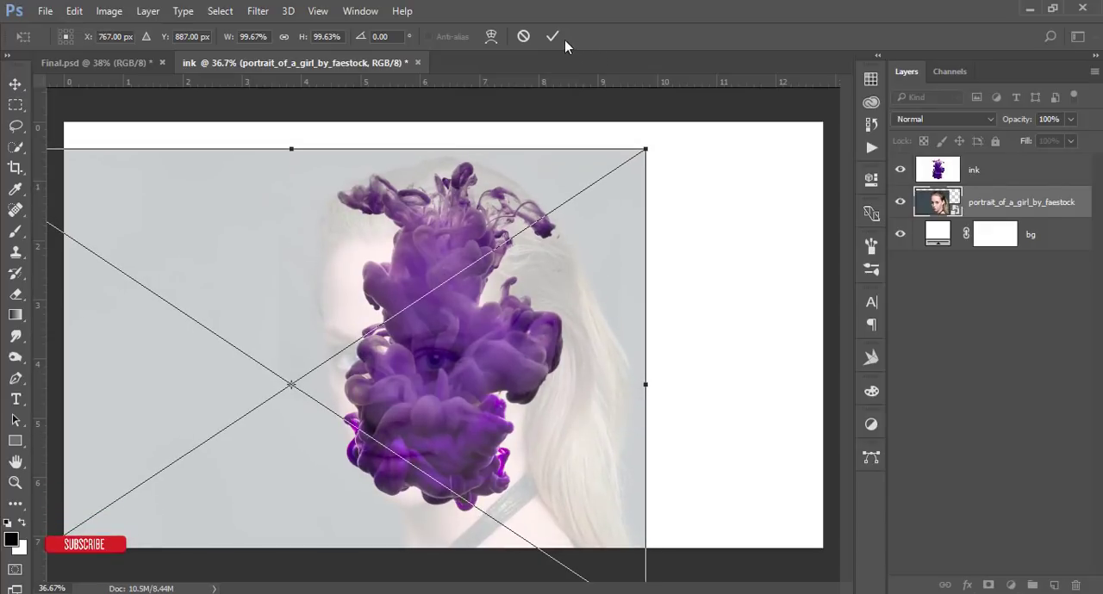
pyautogui.click(551, 37)
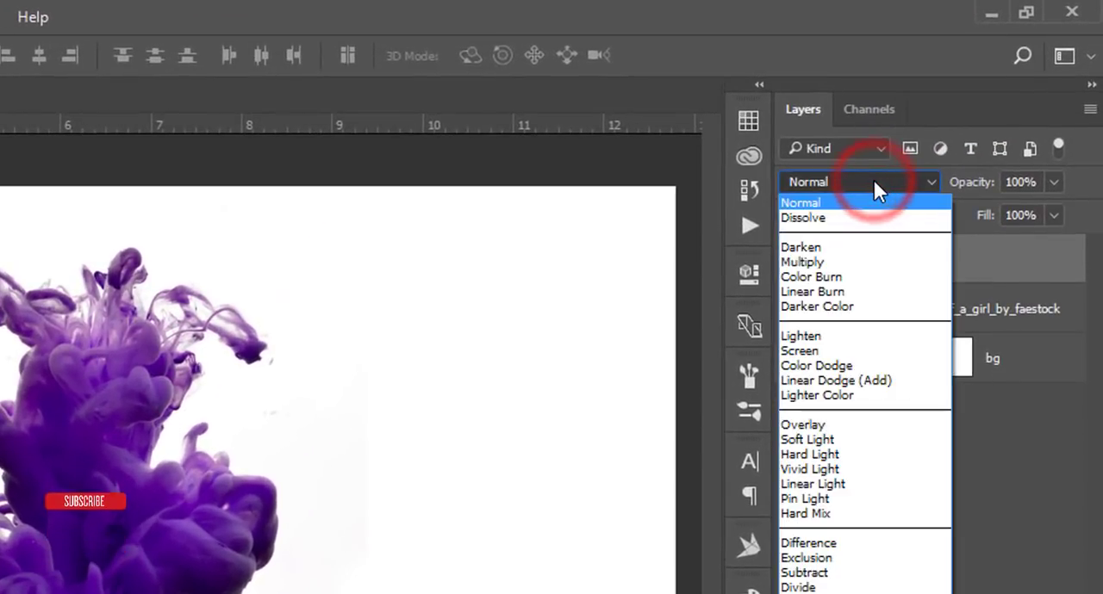
# Step: Set the ink layer to Screen blend mode, shrink the portrait to fit the cloud and select both layers
pyautogui.click(799, 352)
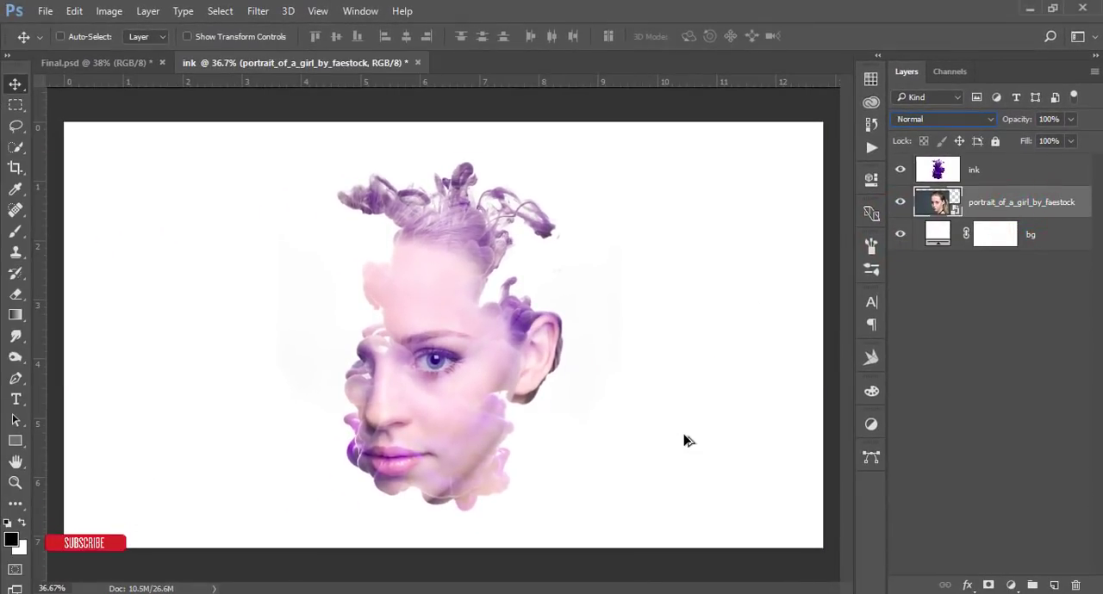
pyautogui.press('ctrl+t')
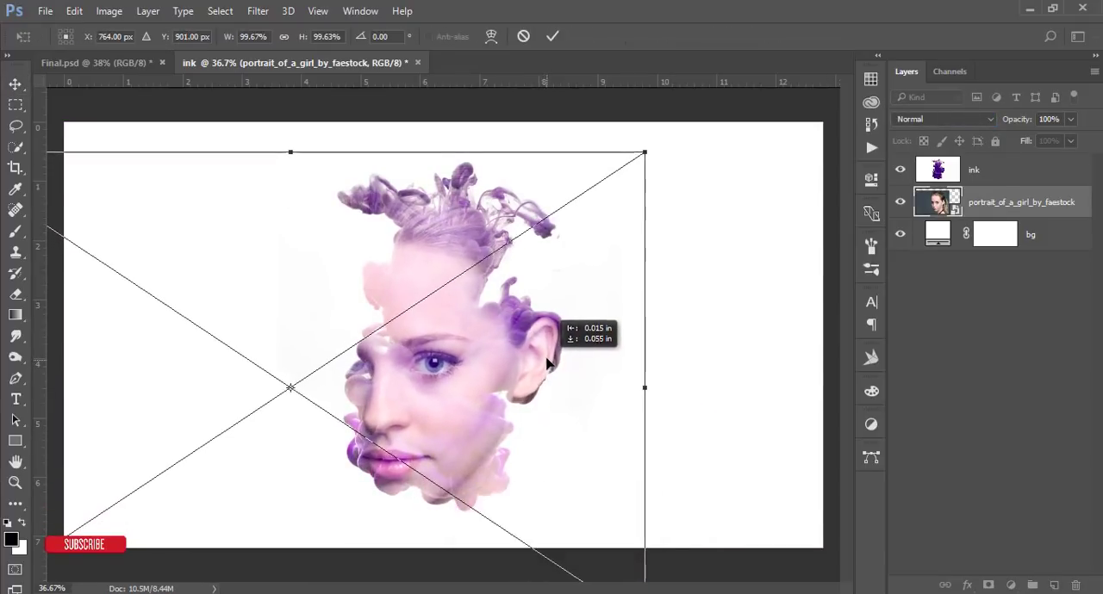
pyautogui.moveTo(548, 360); pyautogui.dragTo(548, 355)
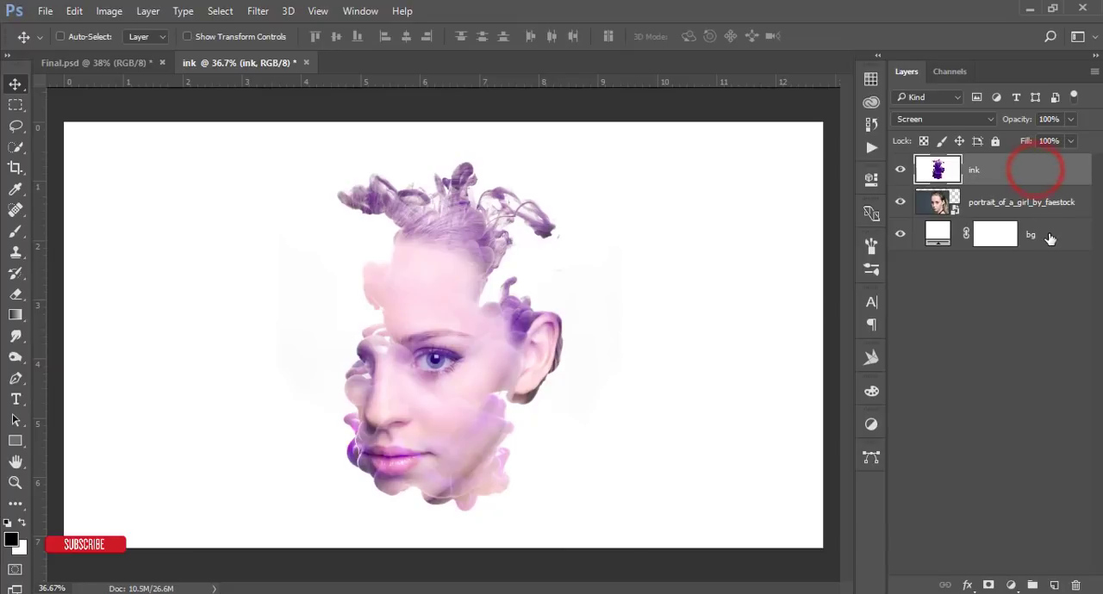
pyautogui.click(1022, 202)
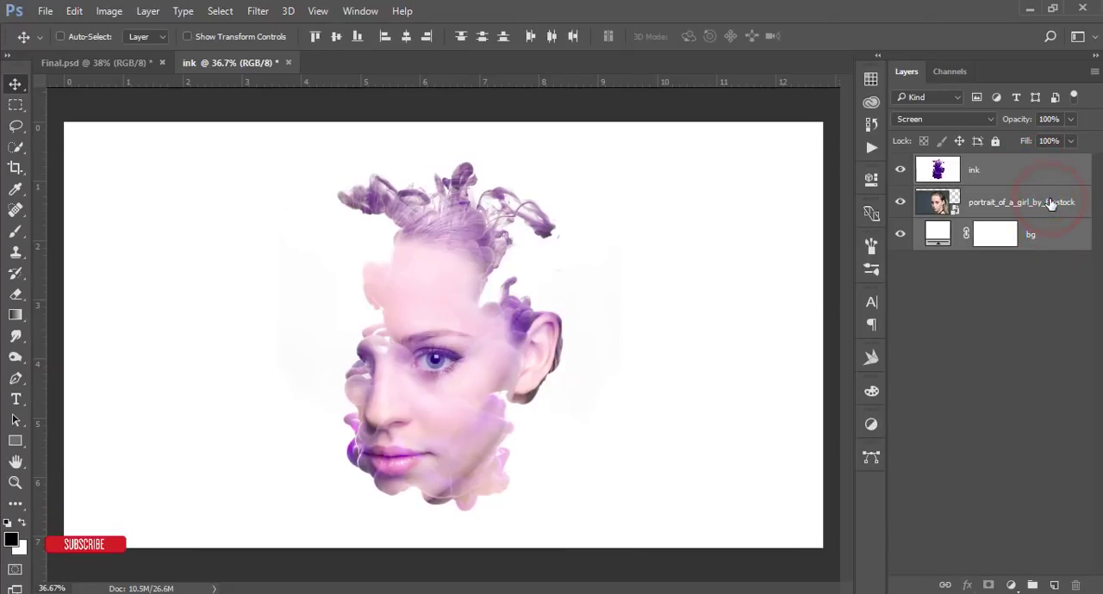
# Step: Group the portrait and ink layers, stamp a merged copy of the visible image and add a gradient fill layer
pyautogui.press('ctrl+g')
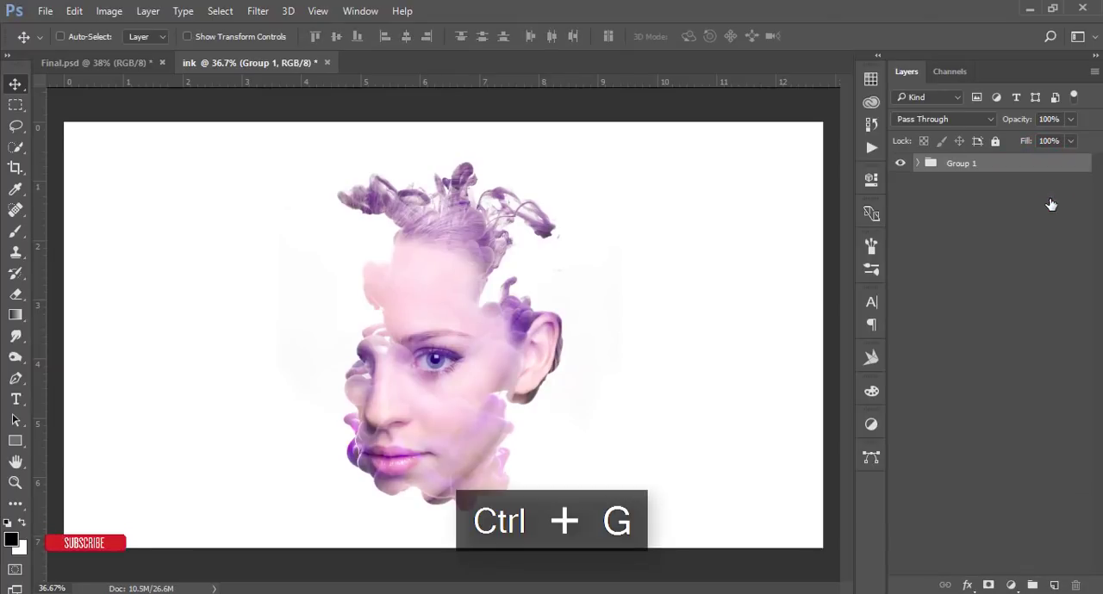
pyautogui.press('ctrl+shift+alt+e')
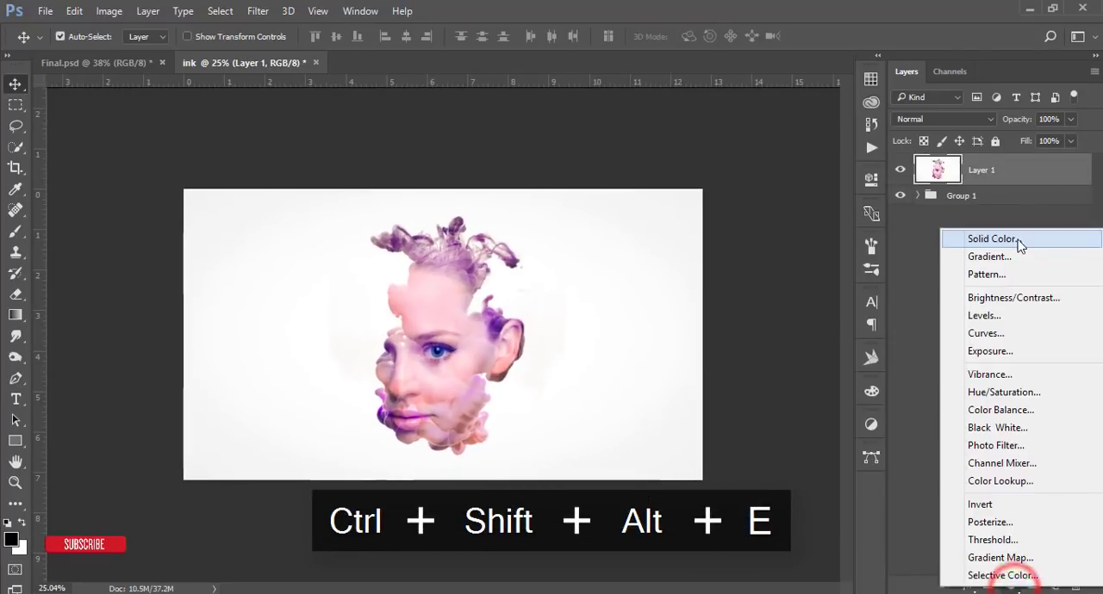
pyautogui.click(989, 255)
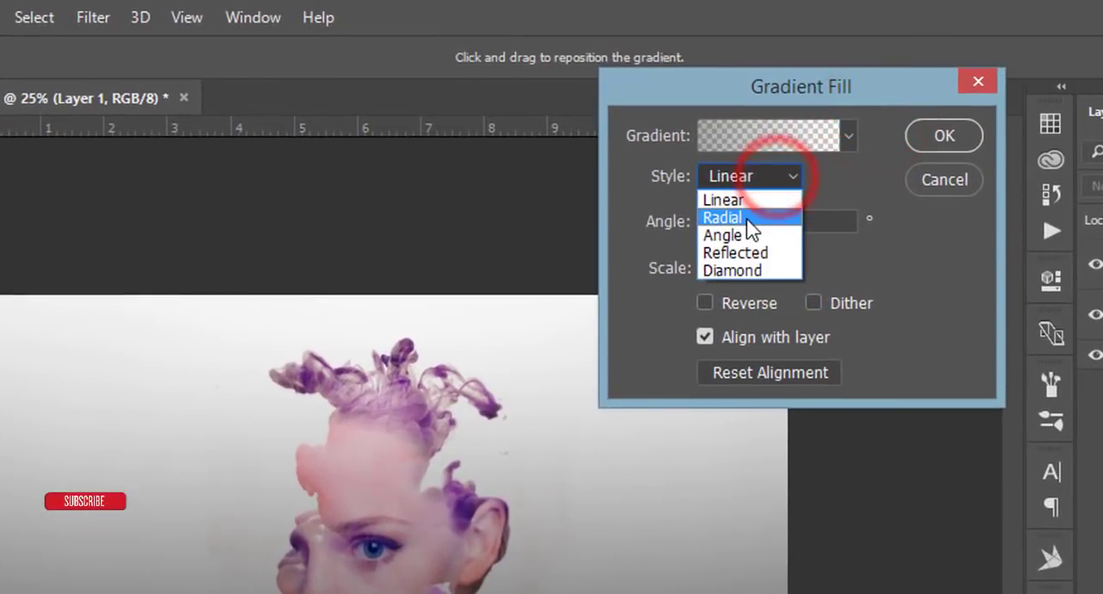
# Step: Make Gradient Fill 1 radial at angle 0 and 253% scale and confirm it
pyautogui.click(722, 217)
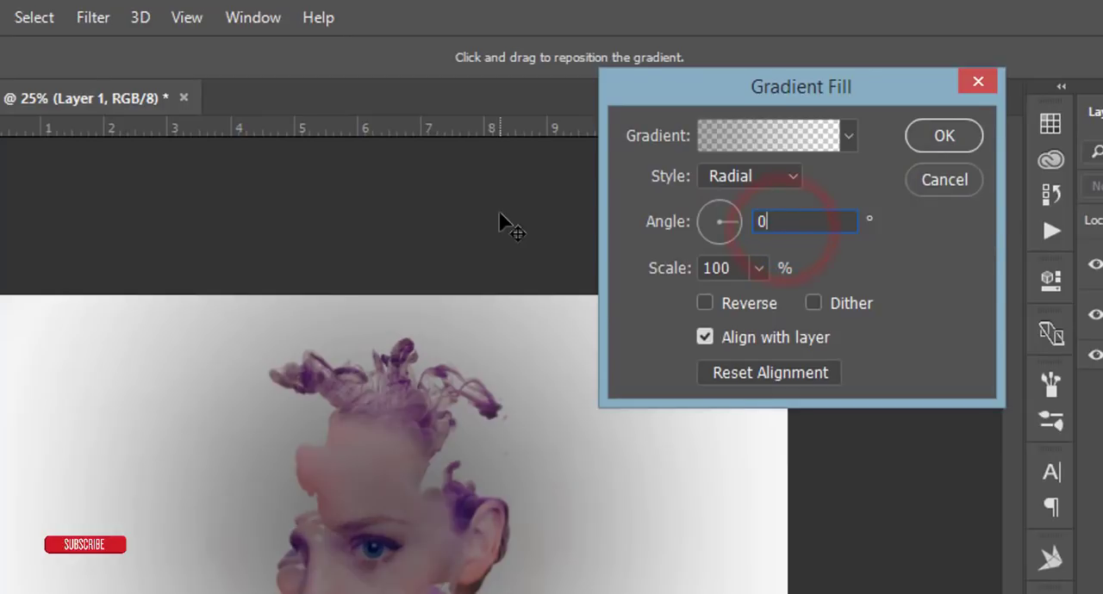
pyautogui.click(704, 302)
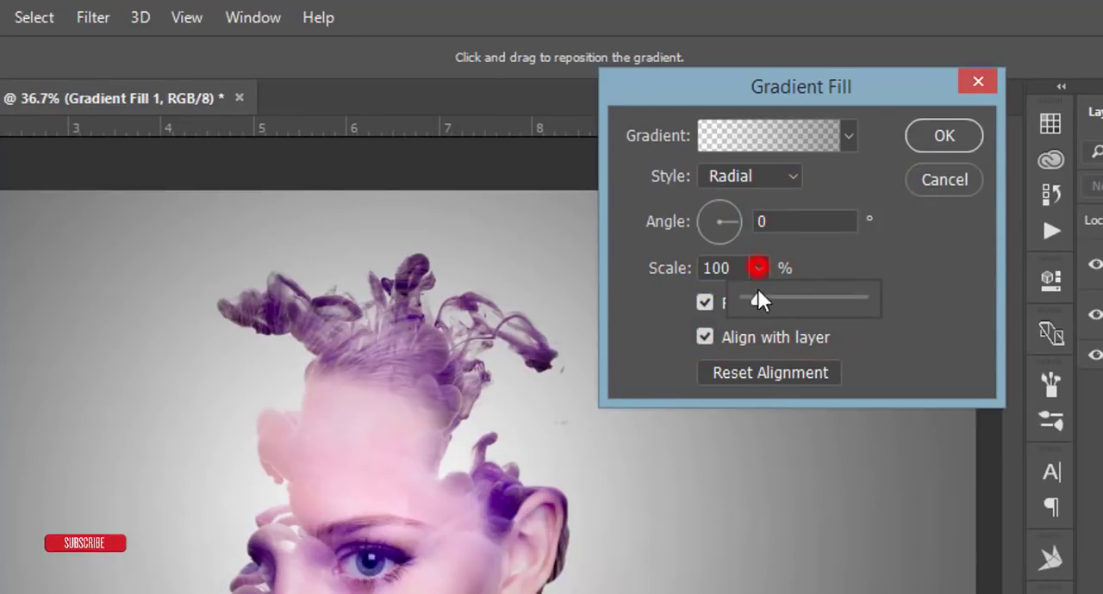
pyautogui.moveTo(758, 297); pyautogui.dragTo(778, 297)
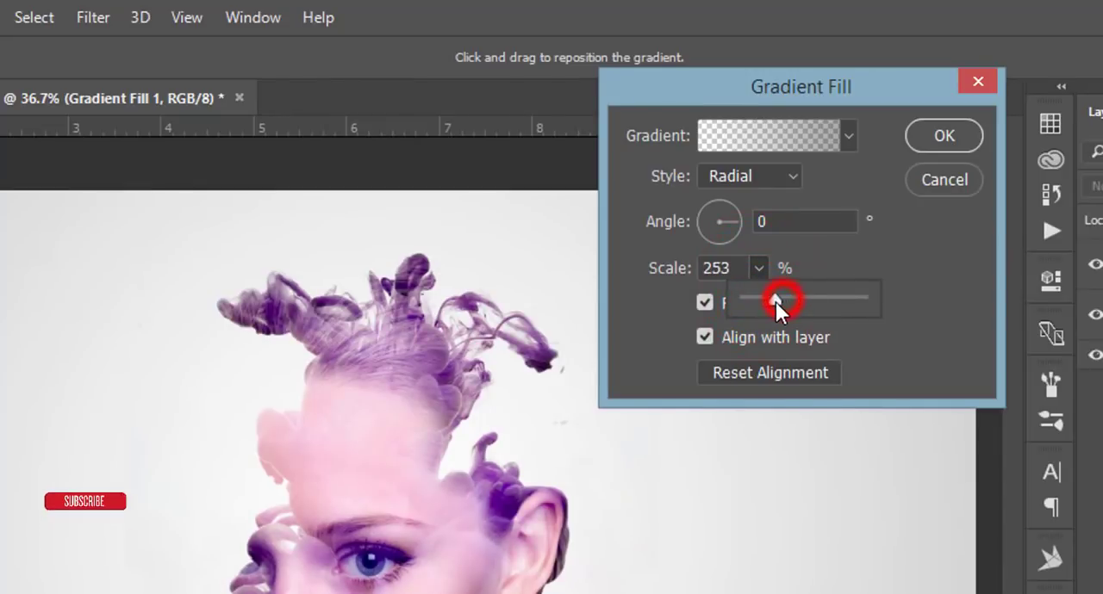
pyautogui.click(945, 134)
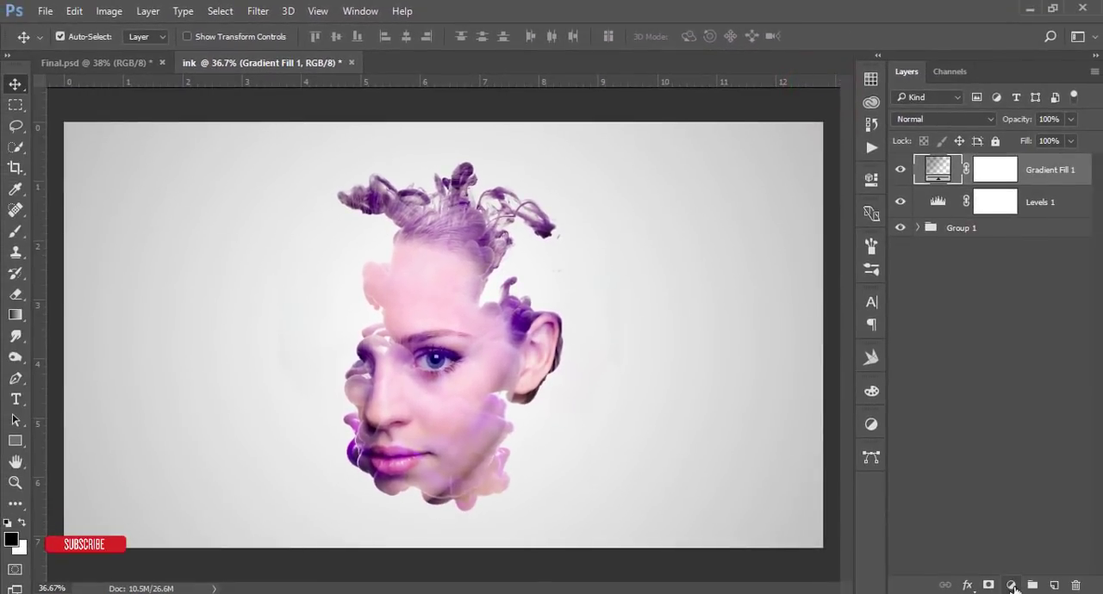
pyautogui.click(1013, 586)
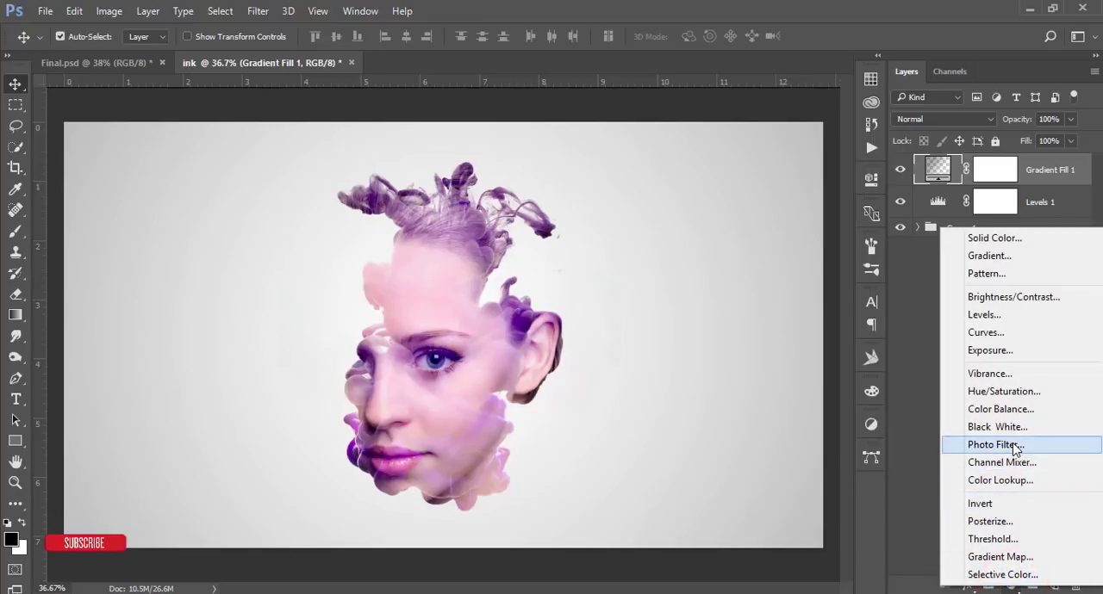
# Step: Add Photo Filter 1 with a custom yellow colour and set the layer's opacity to 50%
pyautogui.click(996, 445)
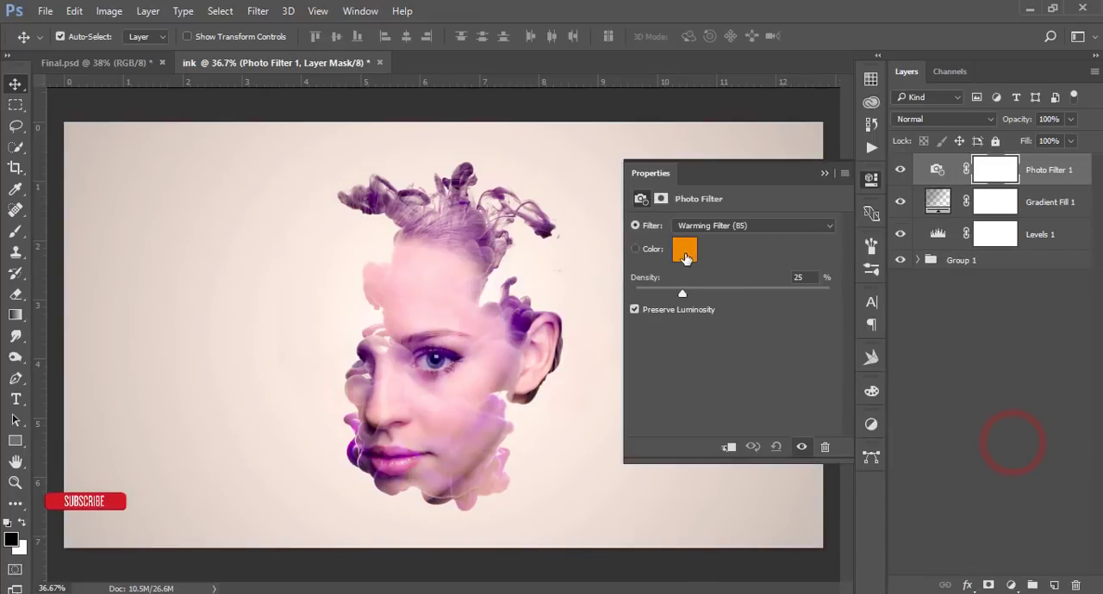
pyautogui.click(684, 250)
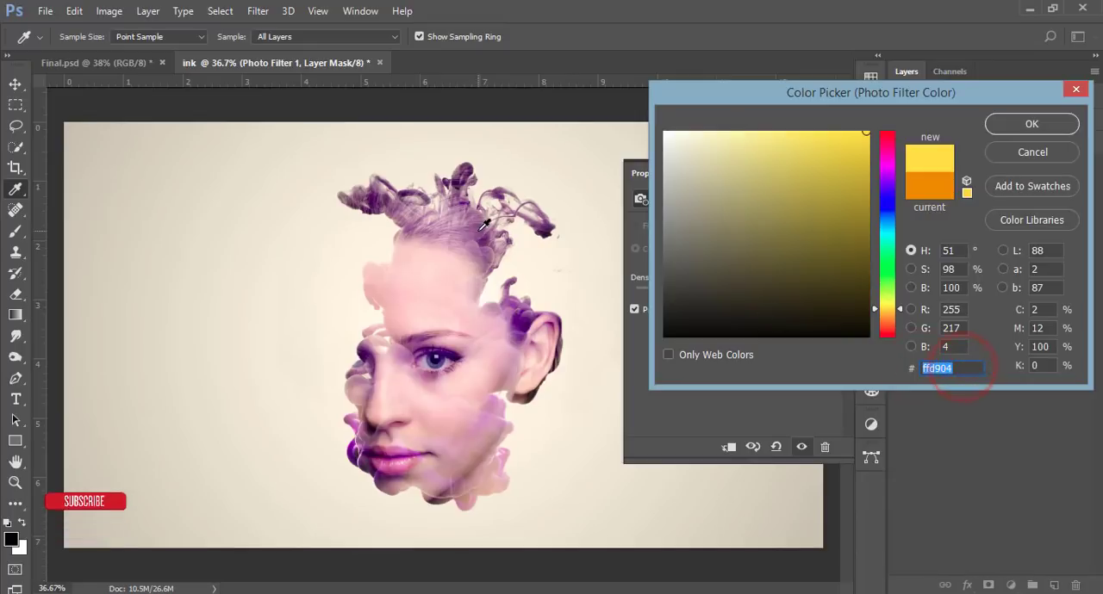
pyautogui.click(1031, 124)
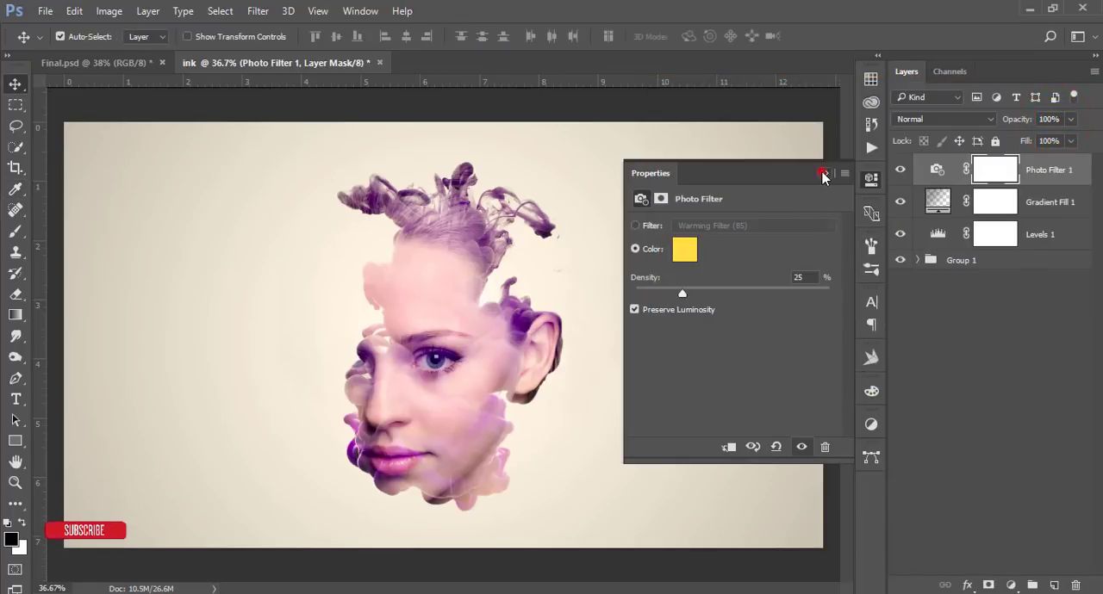
pyautogui.click(824, 173)
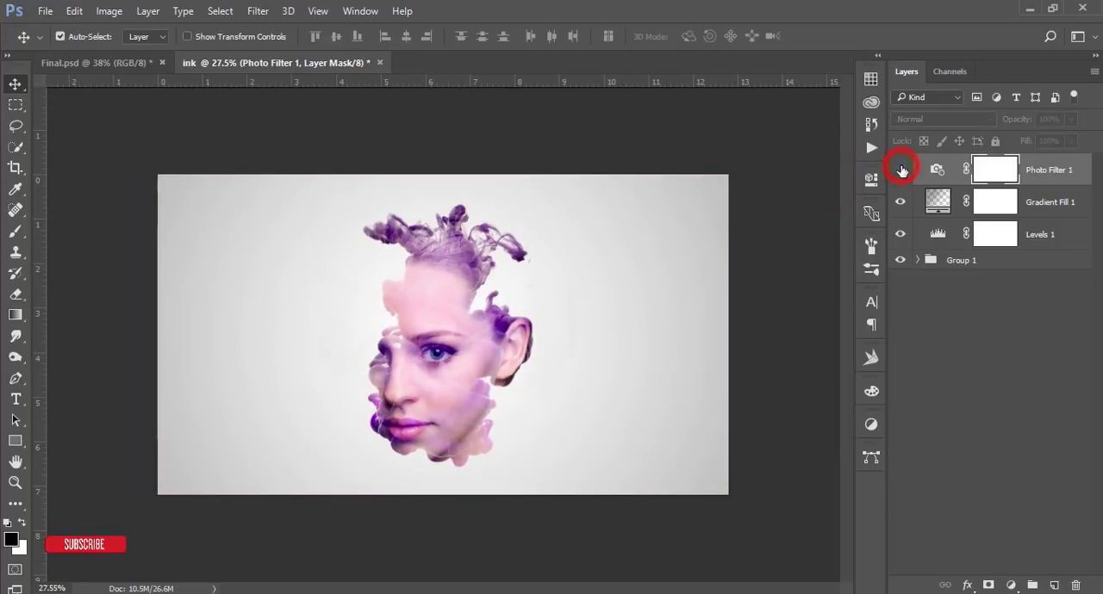
pyautogui.click(899, 169)
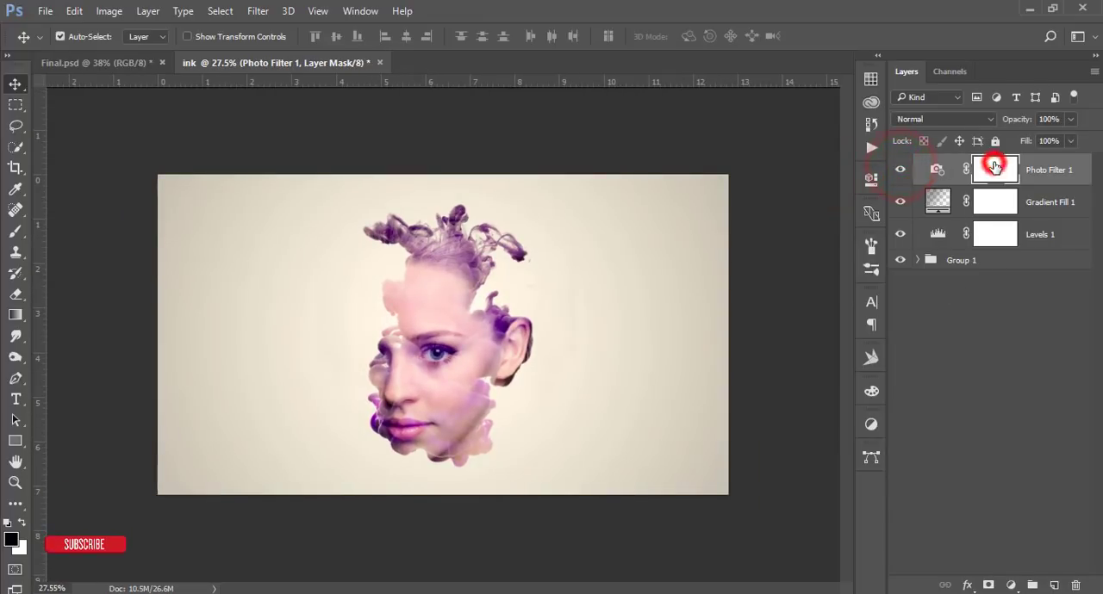
pyautogui.click(1047, 119)
pyautogui.write('50')
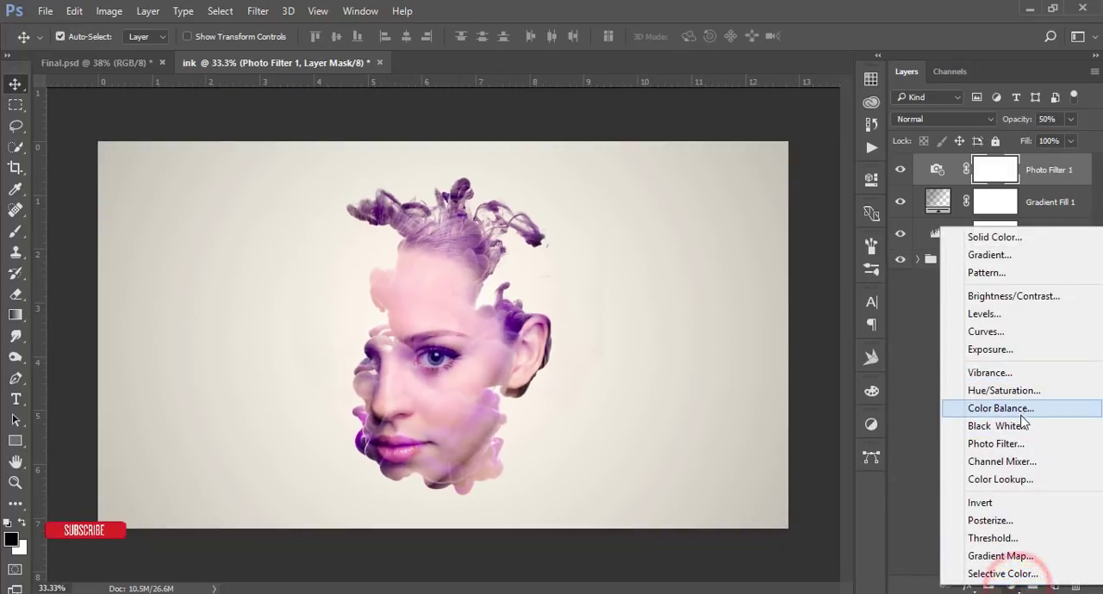
# Step: Add Color Balance 1 and nudge the Cyan–Red midtones slider slightly toward cyan
pyautogui.click(999, 409)
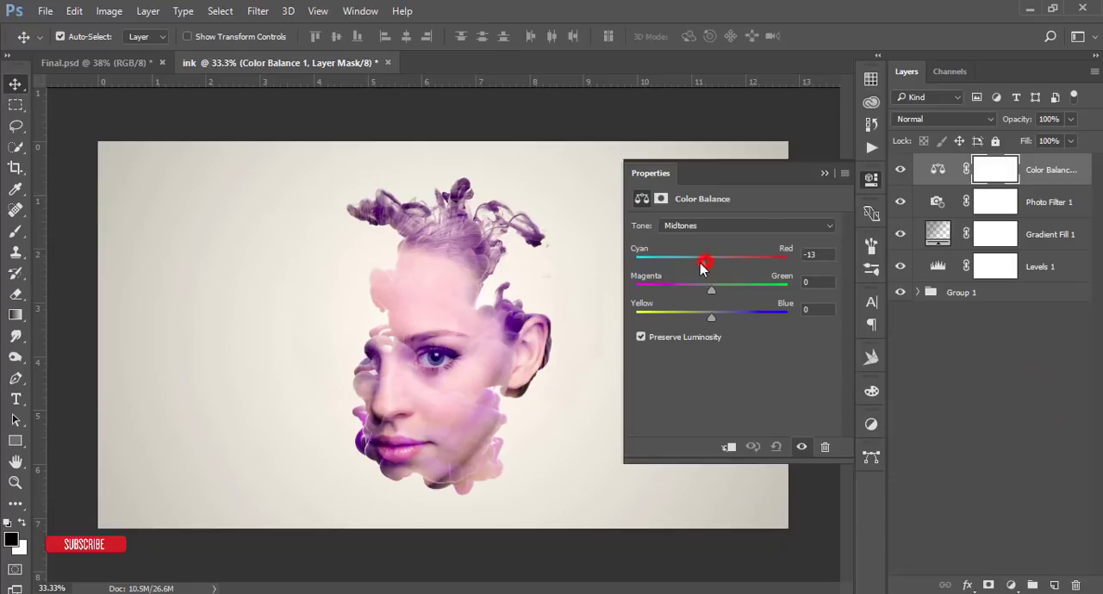
pyautogui.moveTo(705, 259); pyautogui.dragTo(720, 258)
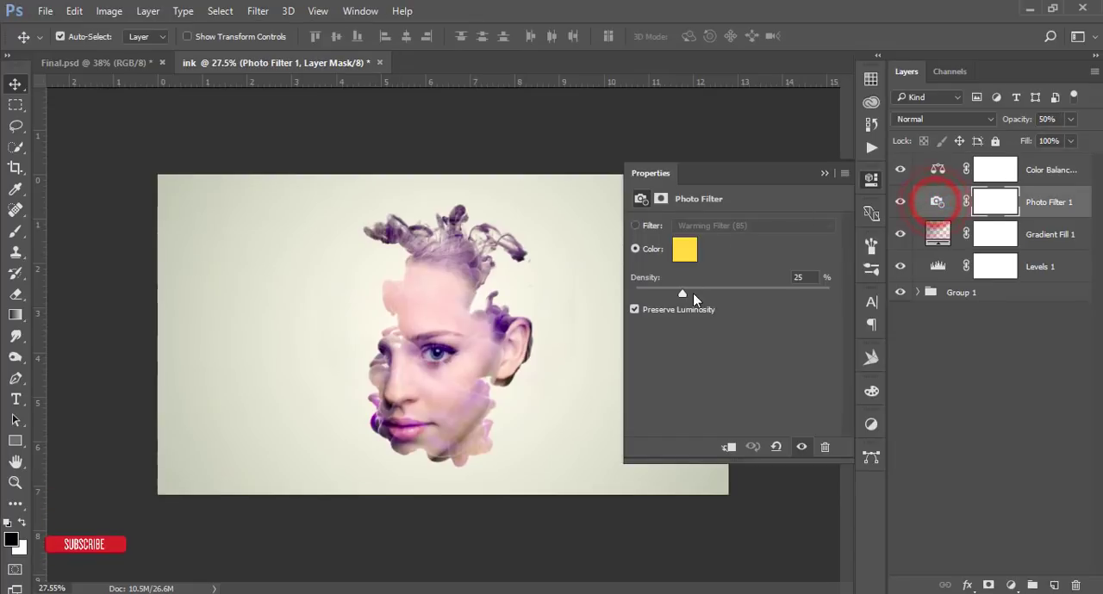
# Step: Raise Photo Filter 1's density slider to 60%
pyautogui.moveTo(682, 293); pyautogui.dragTo(749, 289)
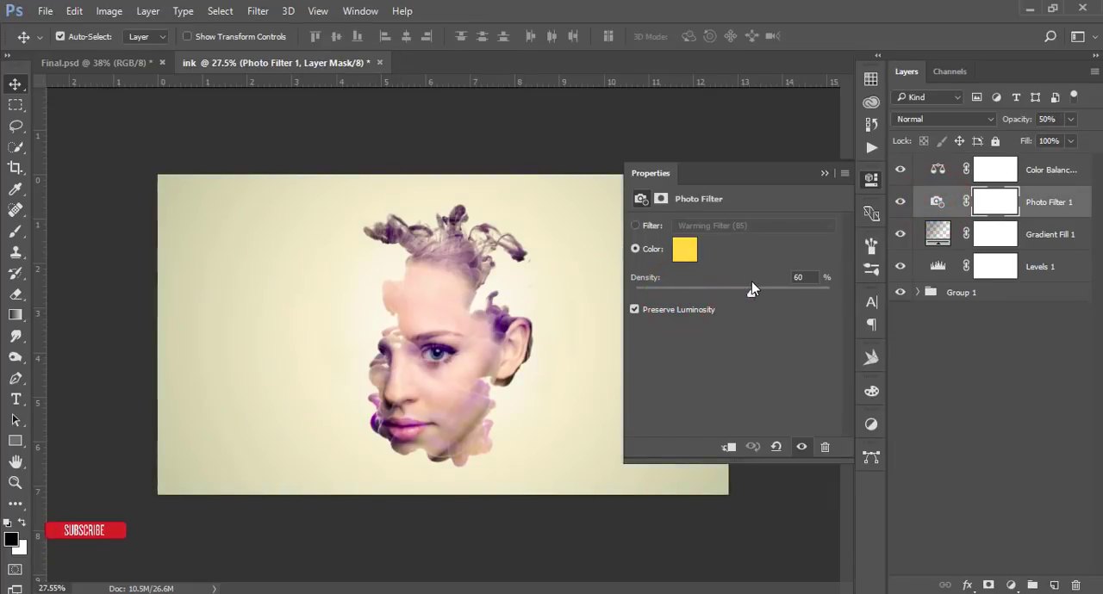
pyautogui.moveTo(749, 293); pyautogui.dragTo(689, 293)
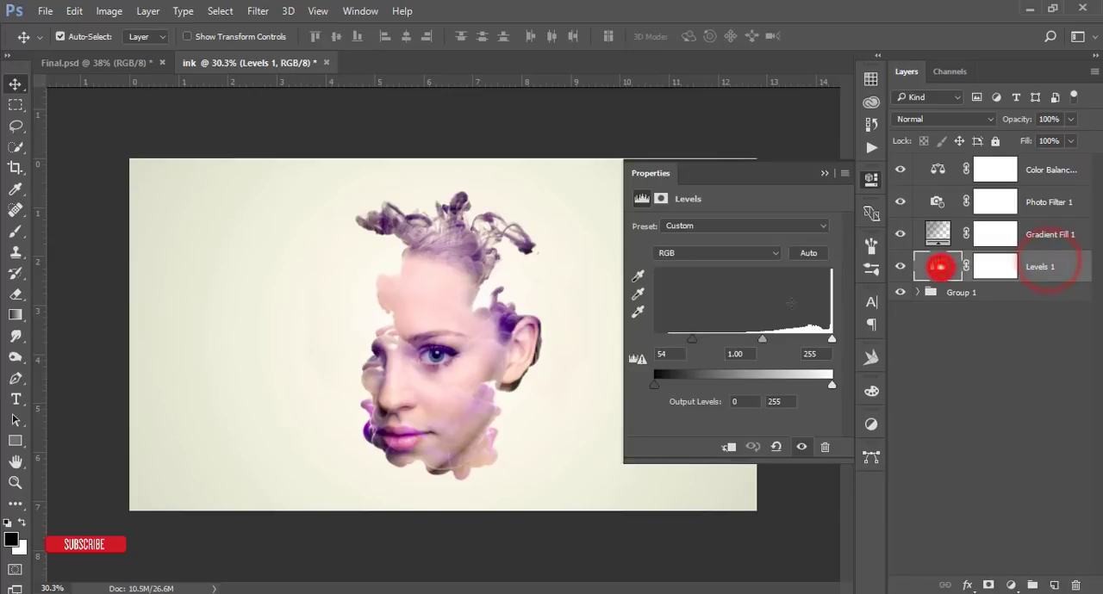
# Step: Drag the Levels 1 gray midtone slider left and back to about 1.03
pyautogui.moveTo(762, 338); pyautogui.dragTo(784, 337)
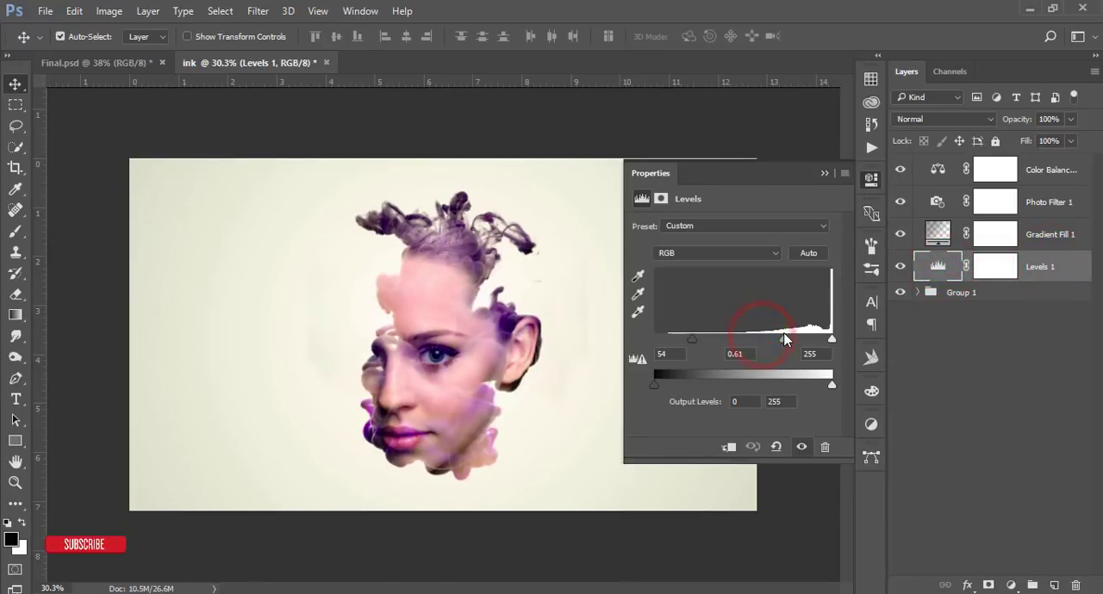
pyautogui.moveTo(761, 339); pyautogui.dragTo(755, 339)
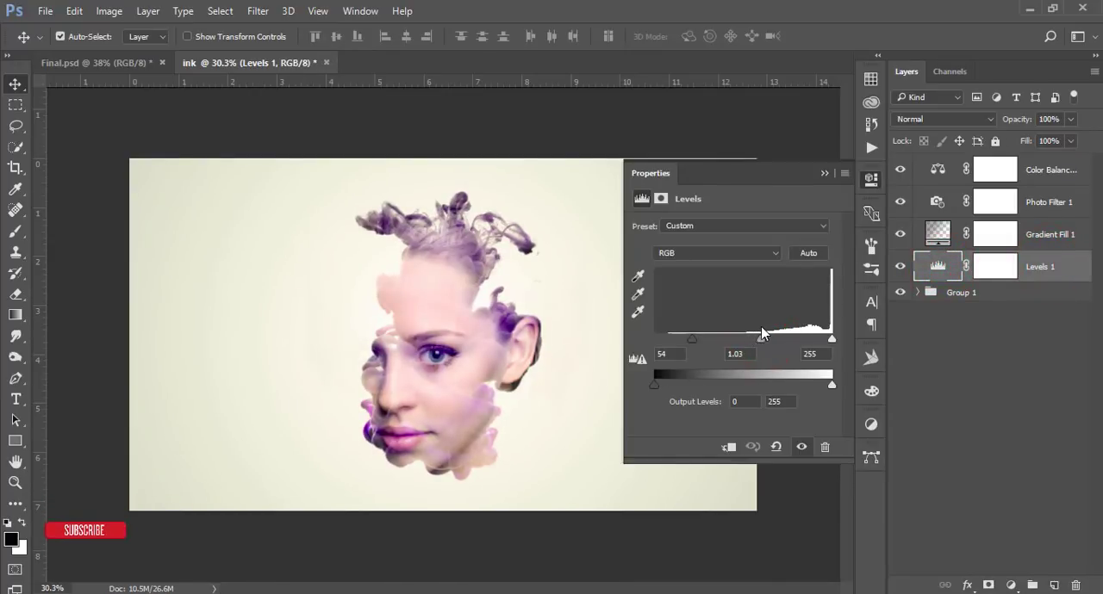